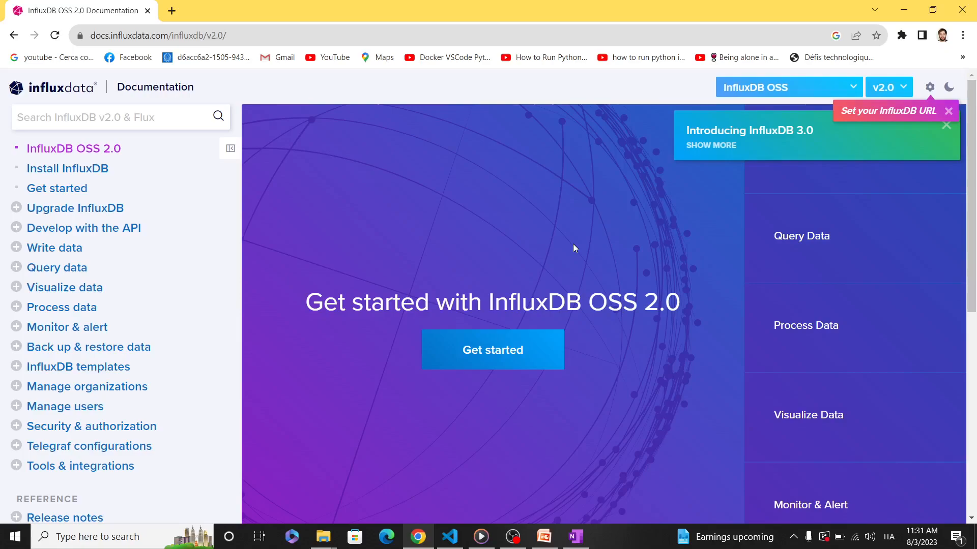
mouse_move(331, 227)
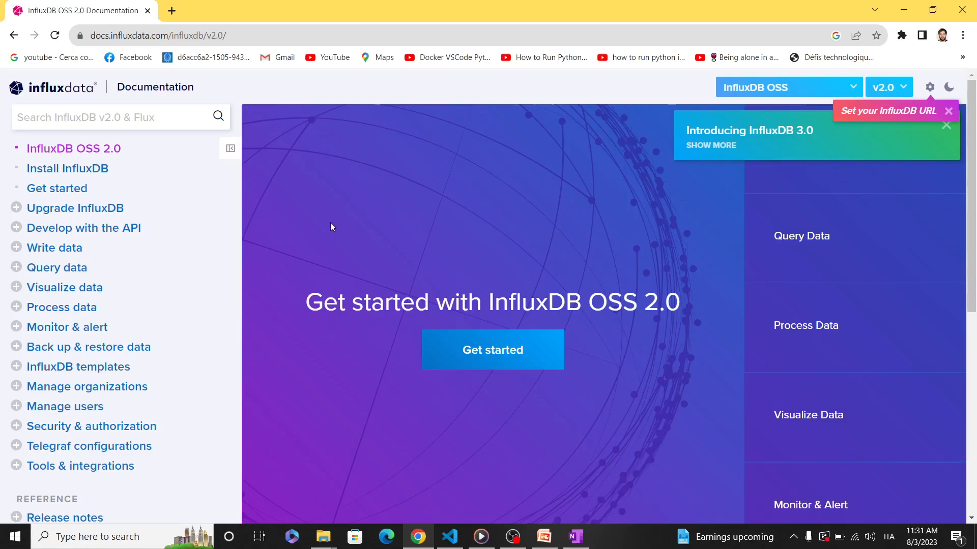
mouse_move(132, 191)
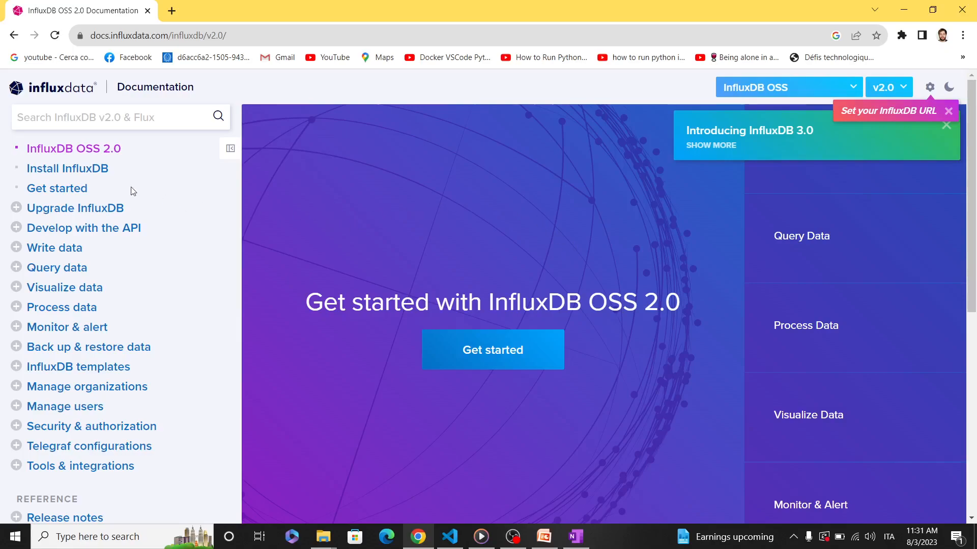
- Go to the Install InfluxDB page and dismiss the InfluxDB 3.0 announcement banner
click(67, 169)
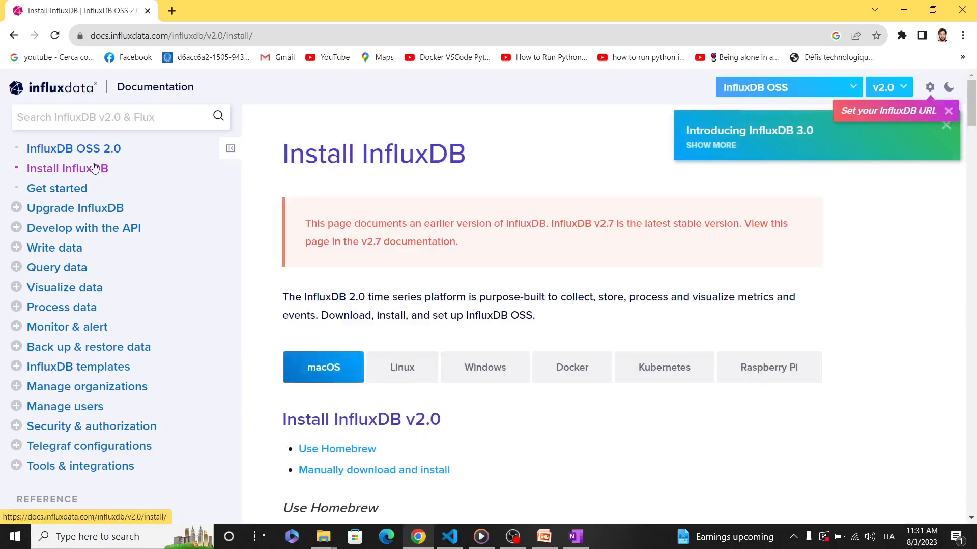
scroll(down, 3)
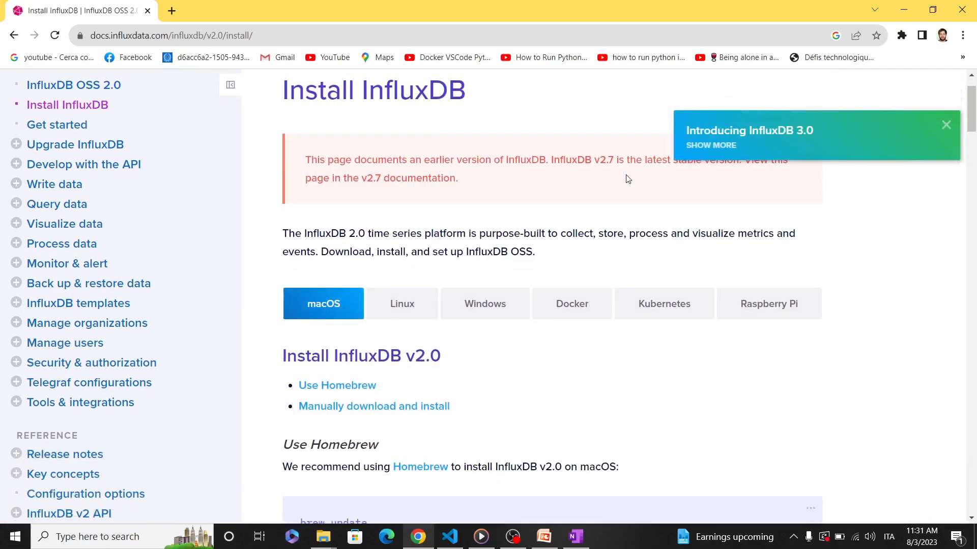
click(946, 124)
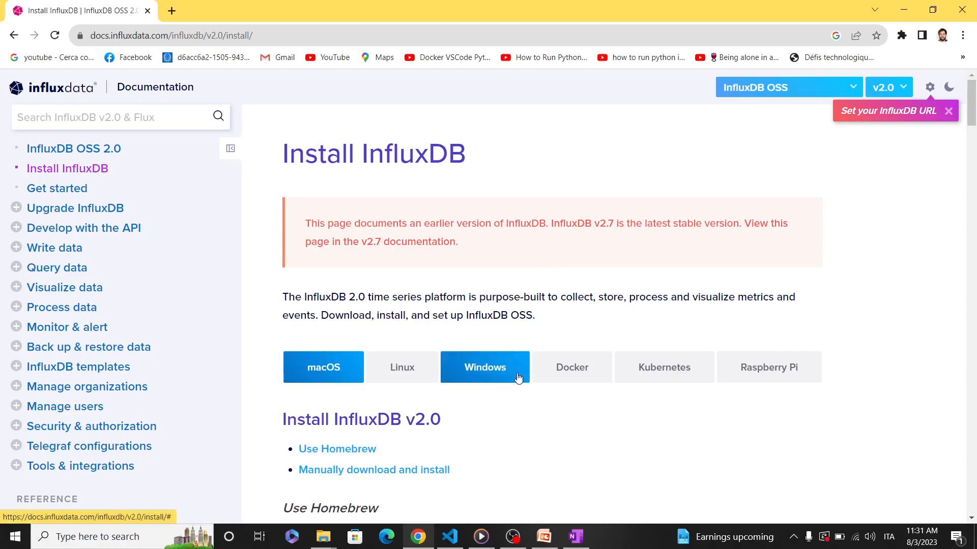
mouse_move(513, 376)
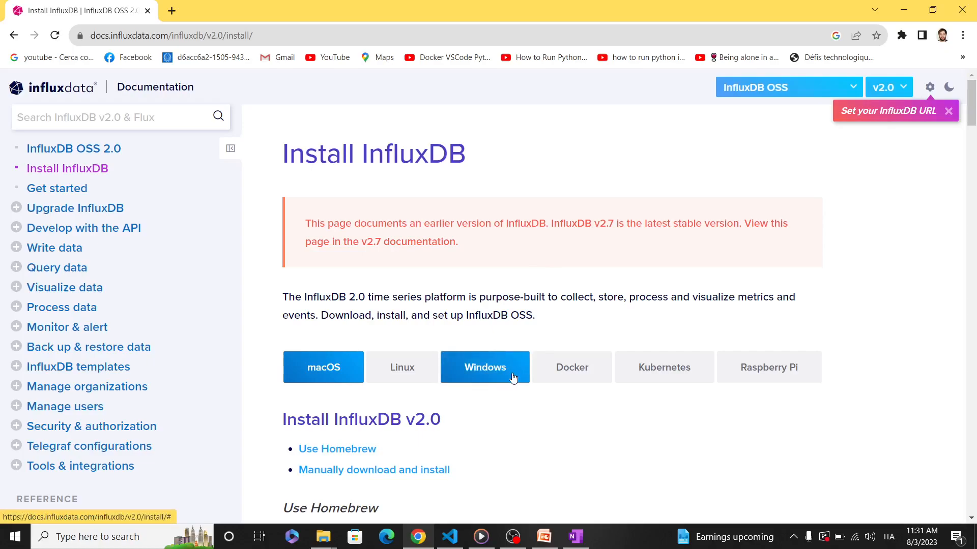
- Show the Windows installation instructions with system requirements and install steps
click(494, 368)
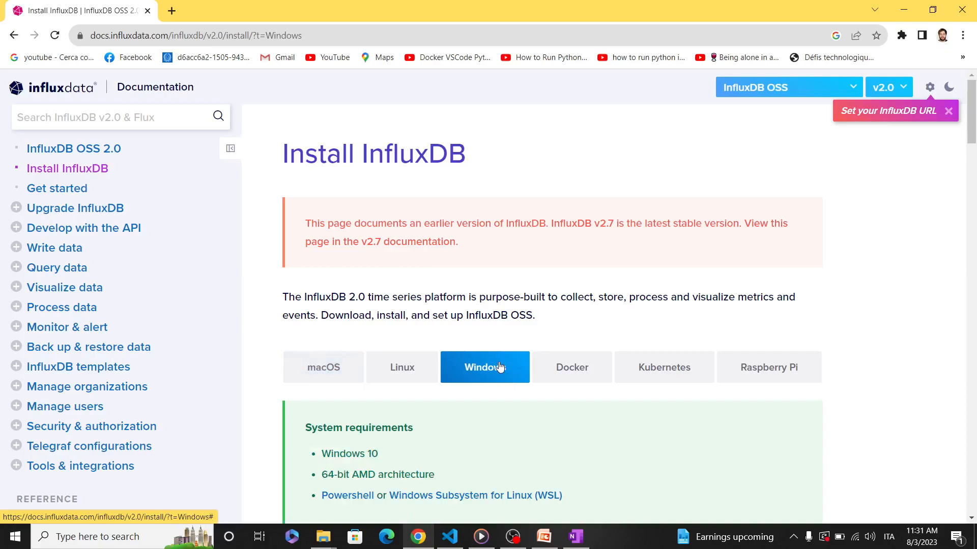
scroll(down, 3)
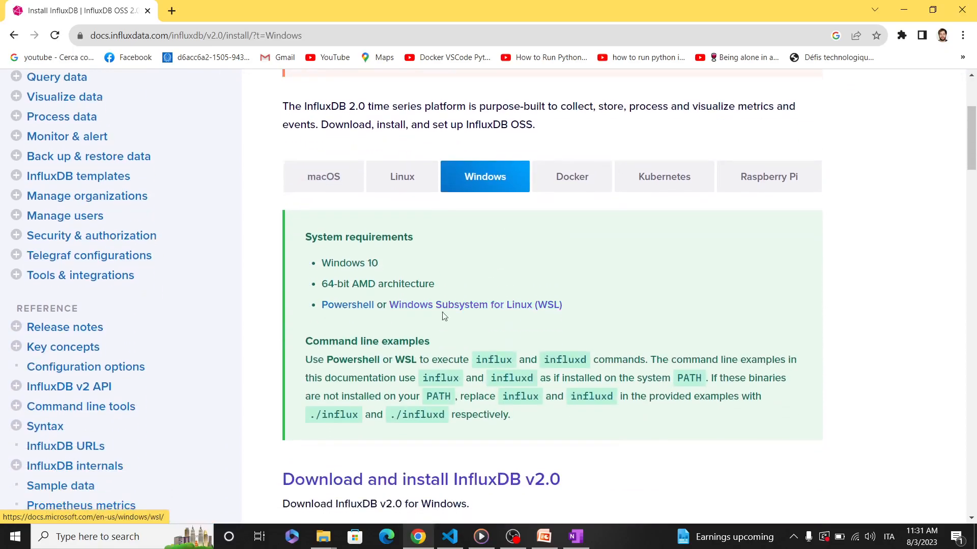
double_click(343, 262)
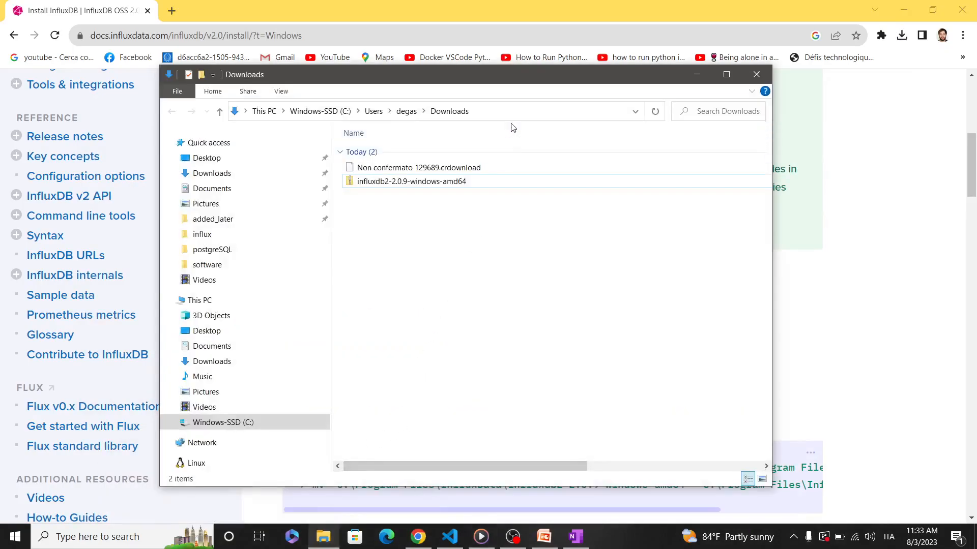
- Launch Windows PowerShell as administrator and cd to C:\Users\degas\Downloads
click(531, 111)
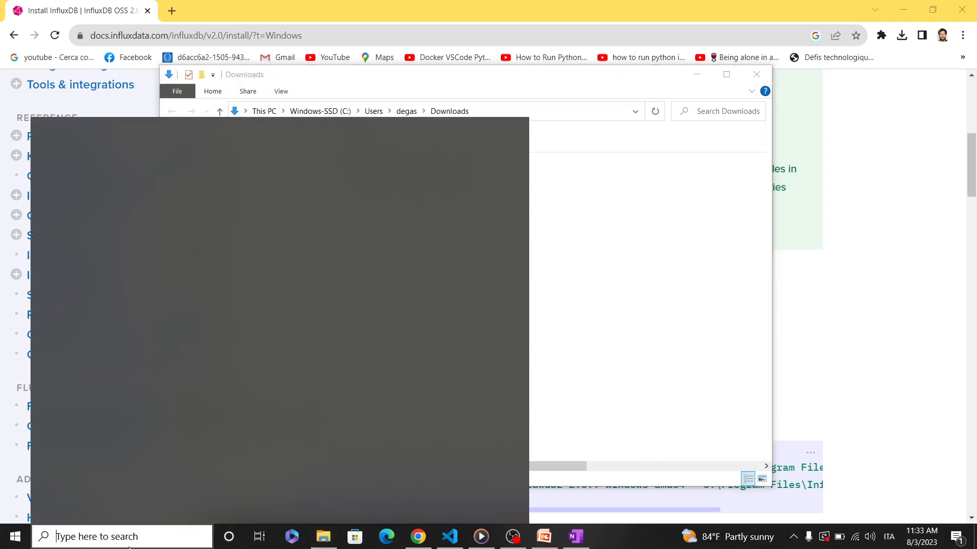
text(power)
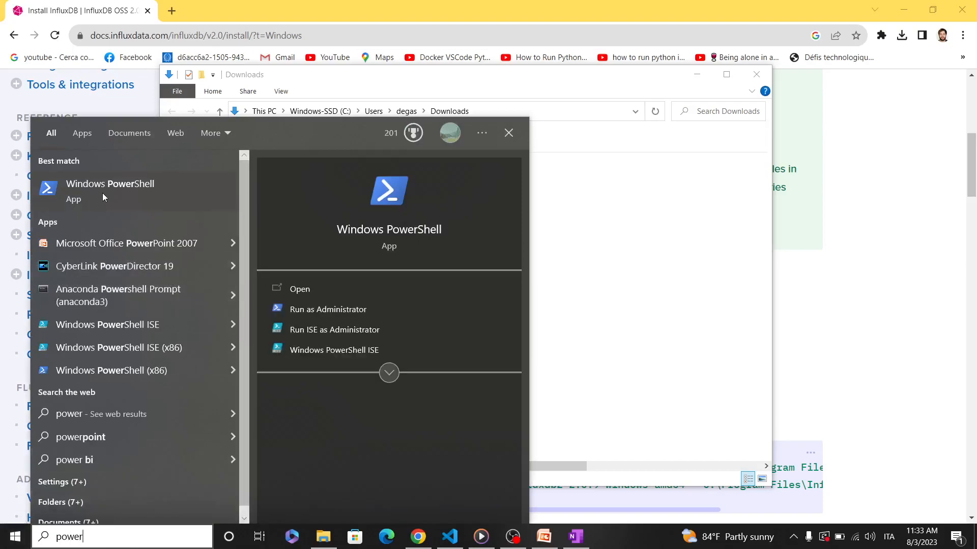
mouse_move(150, 207)
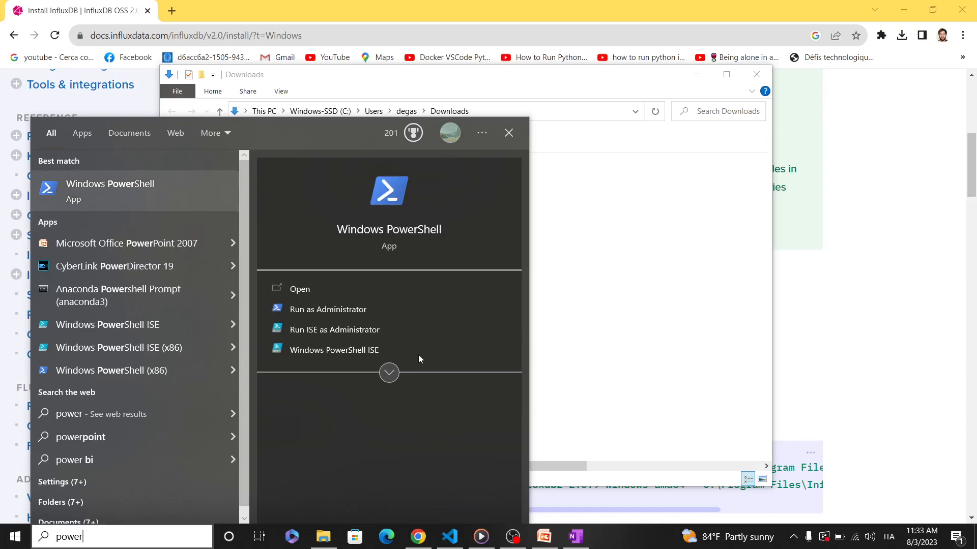
click(328, 310)
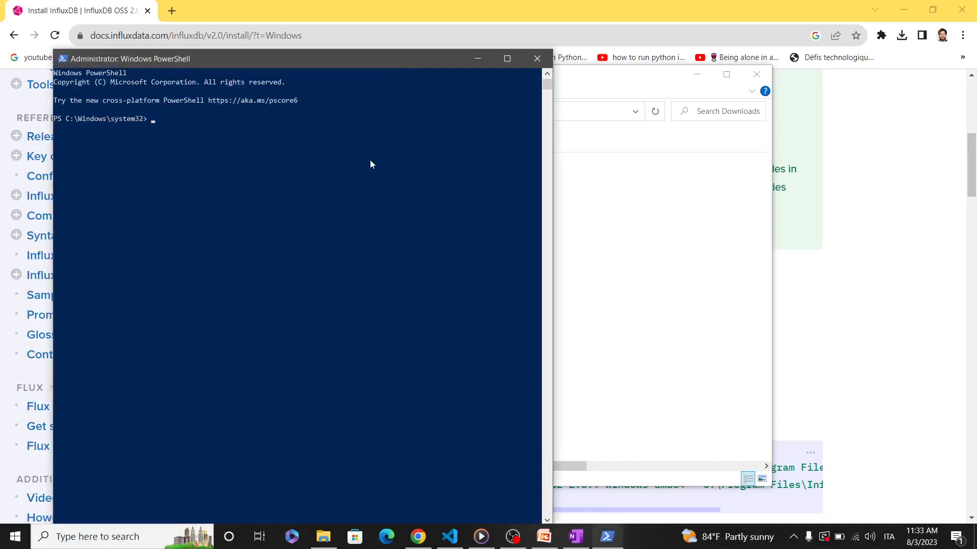
text(cd C:\Users\degas\Downloads)
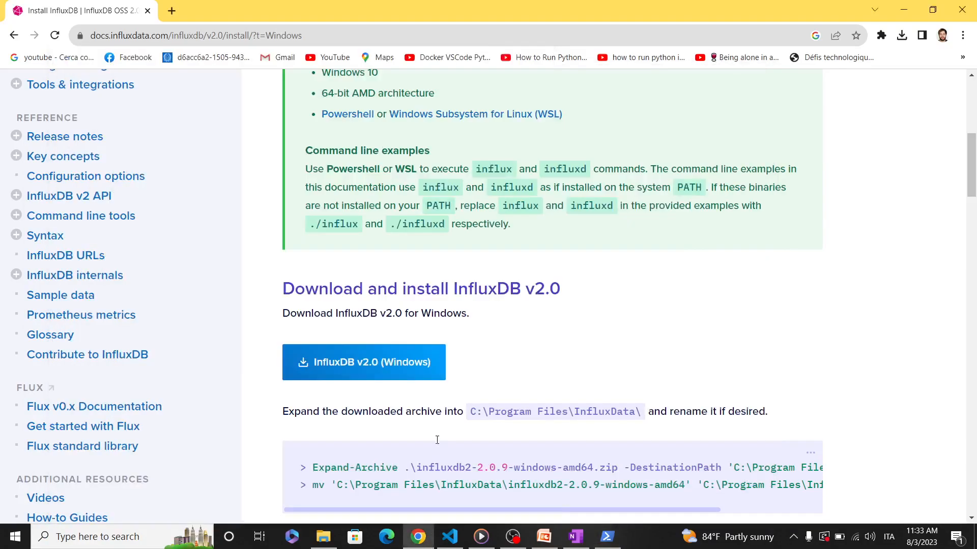
- Select the InfluxData destination path in the guide's mv command for copying
scroll(down, 3)
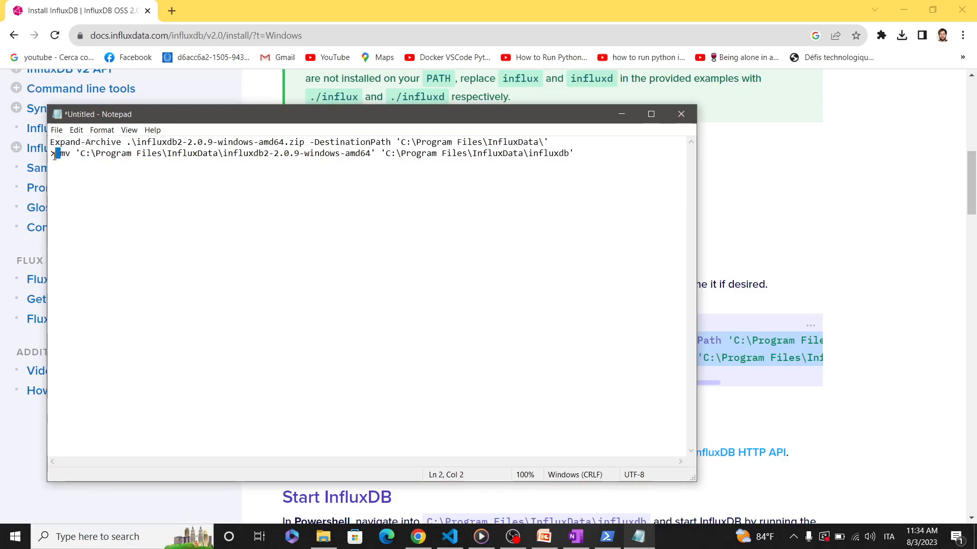
drag(126, 153, 561, 153)
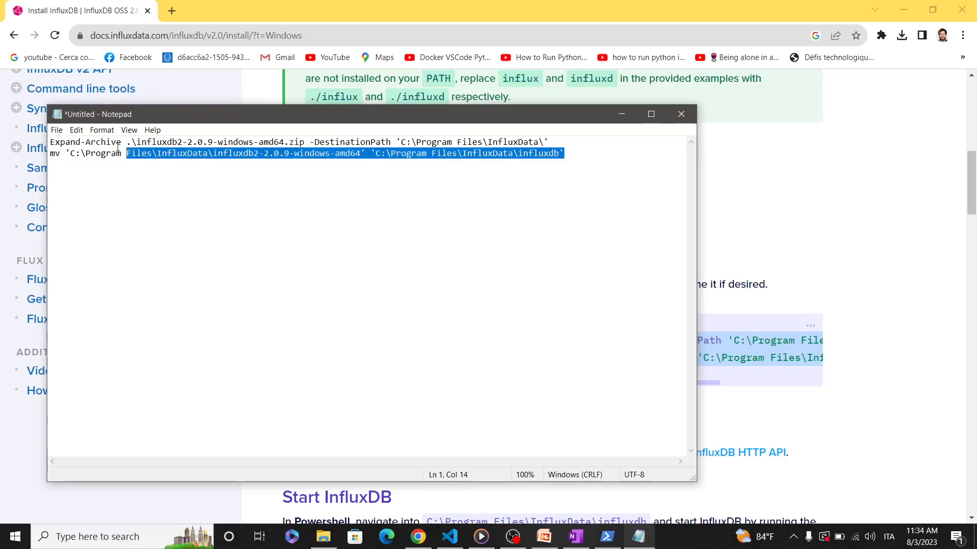
key(ctrl+a)
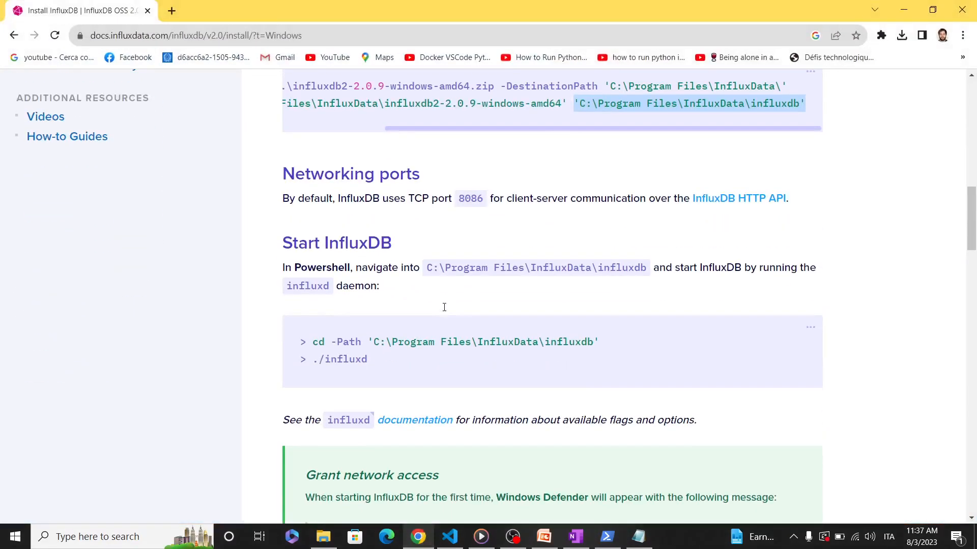
- Scroll the install page to the Start InfluxDB section with the influxd daemon command
scroll(up, 3)
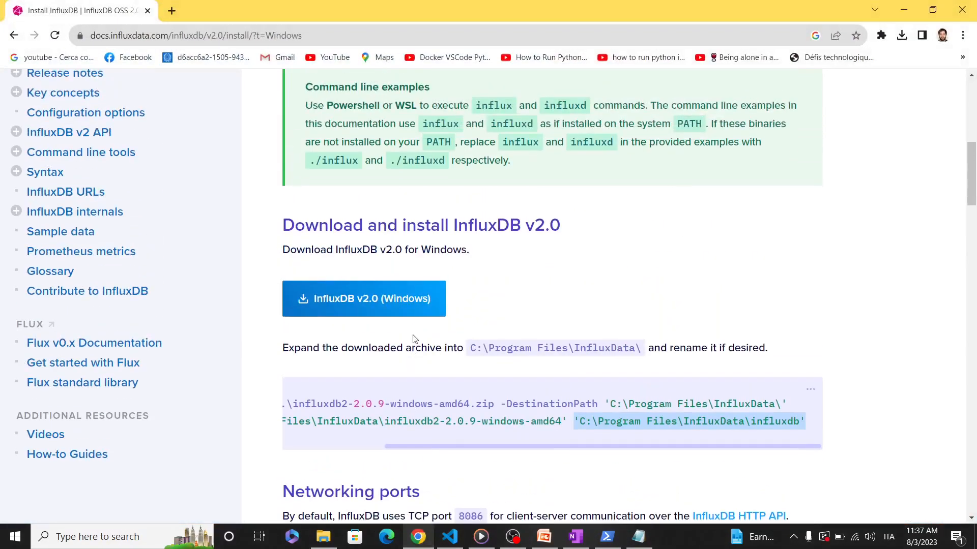
scroll(down, 3)
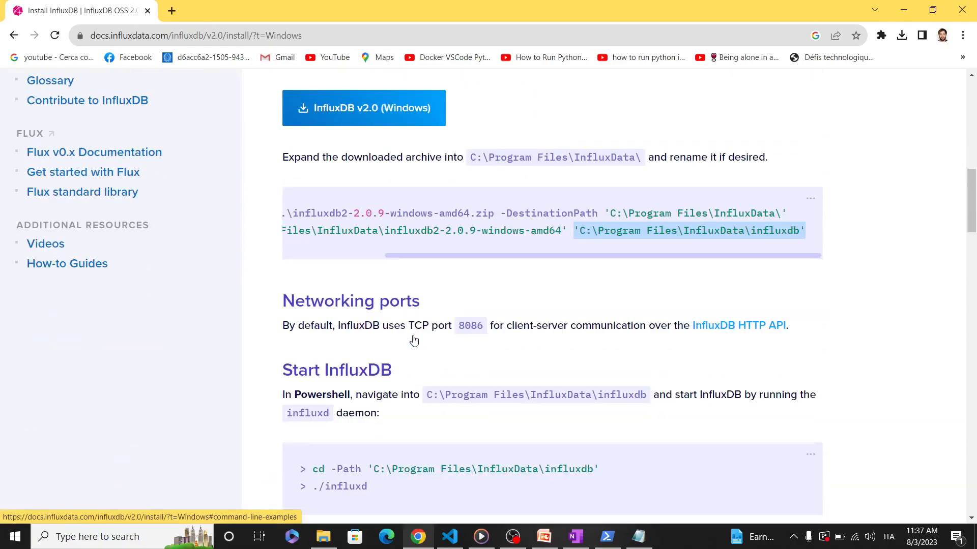
scroll(down, 3)
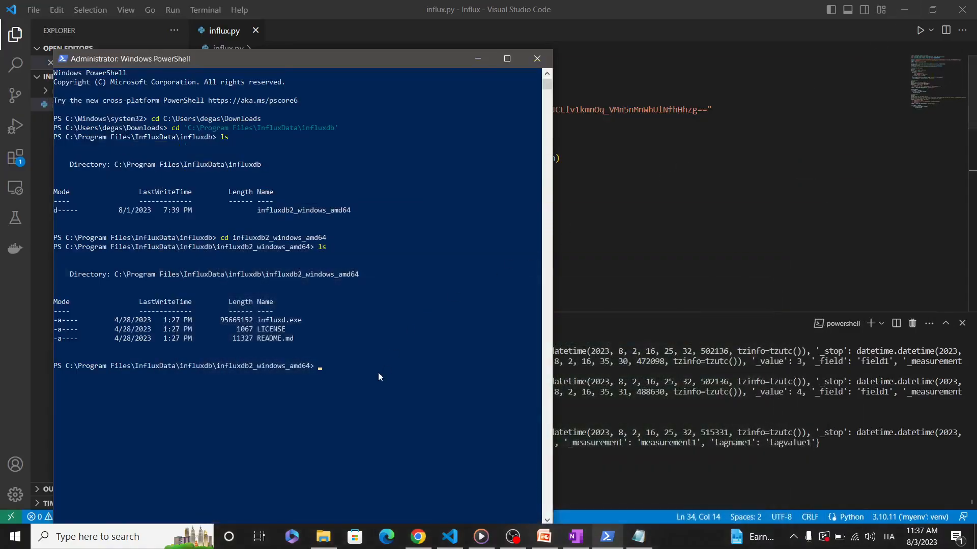
- Run ./influxd --reporting-disabled so the server listens on port 8086, then reach the sign-in page
text(./influxd --reporting-disabled)
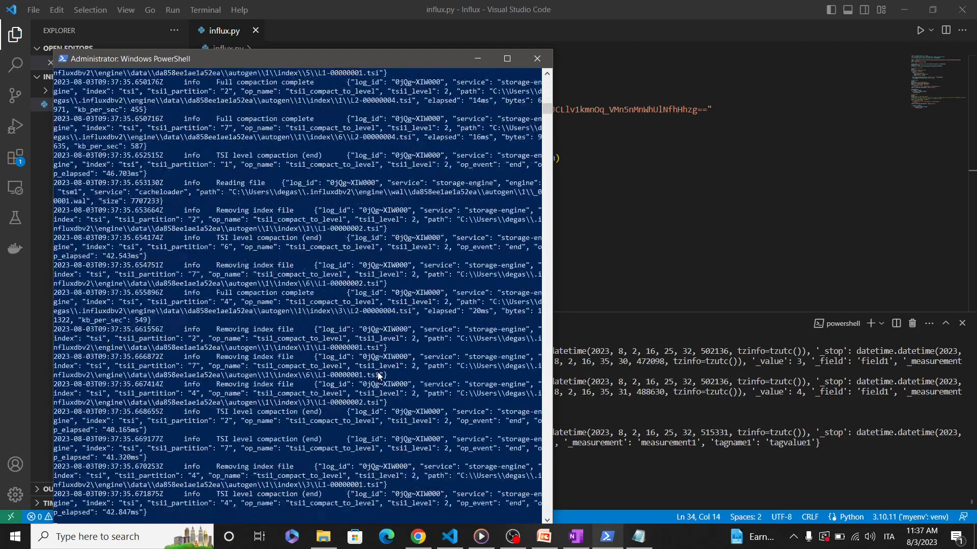
scroll(down, 3)
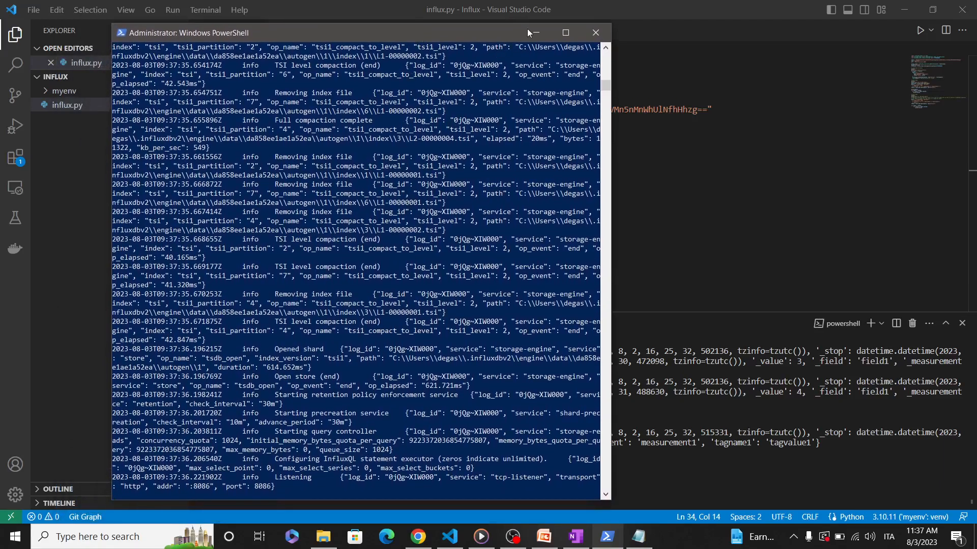
mouse_move(535, 33)
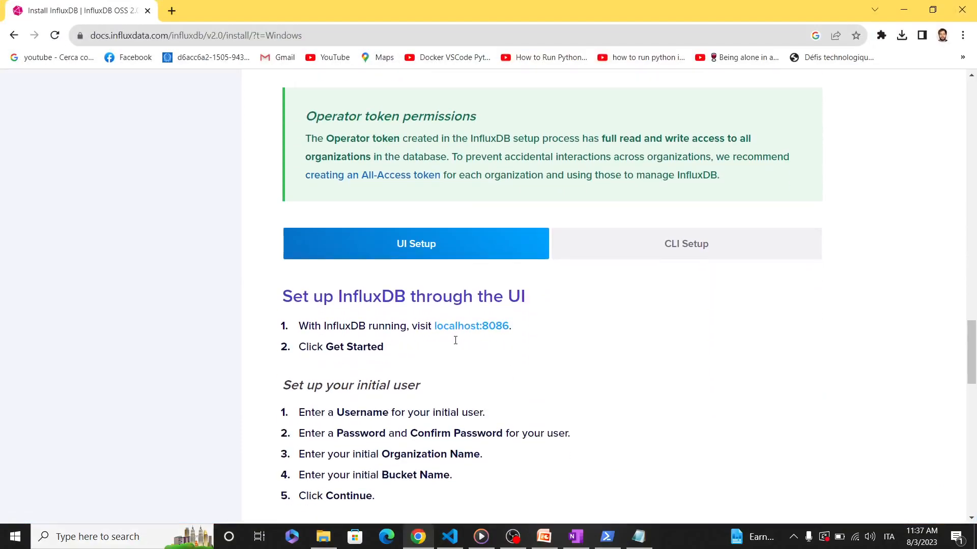
scroll(down, 3)
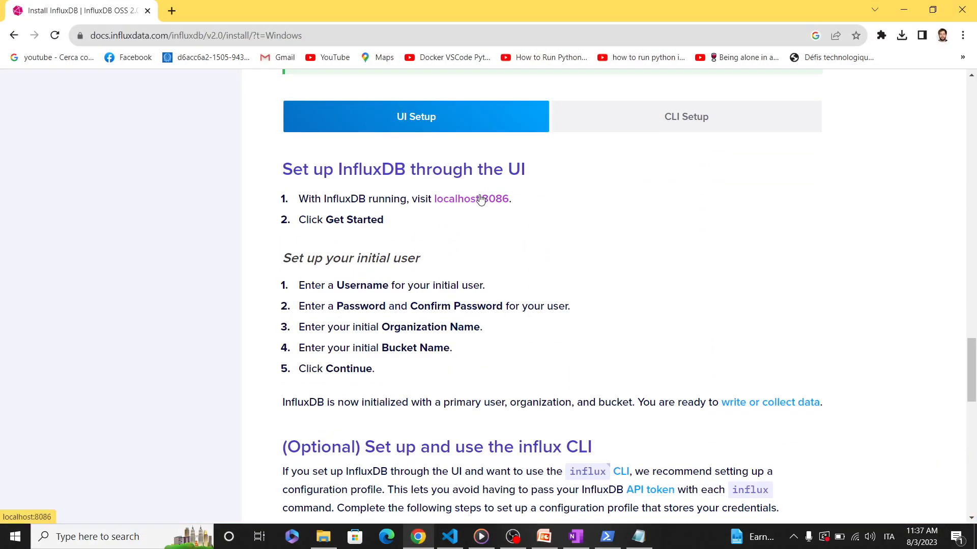
click(471, 200)
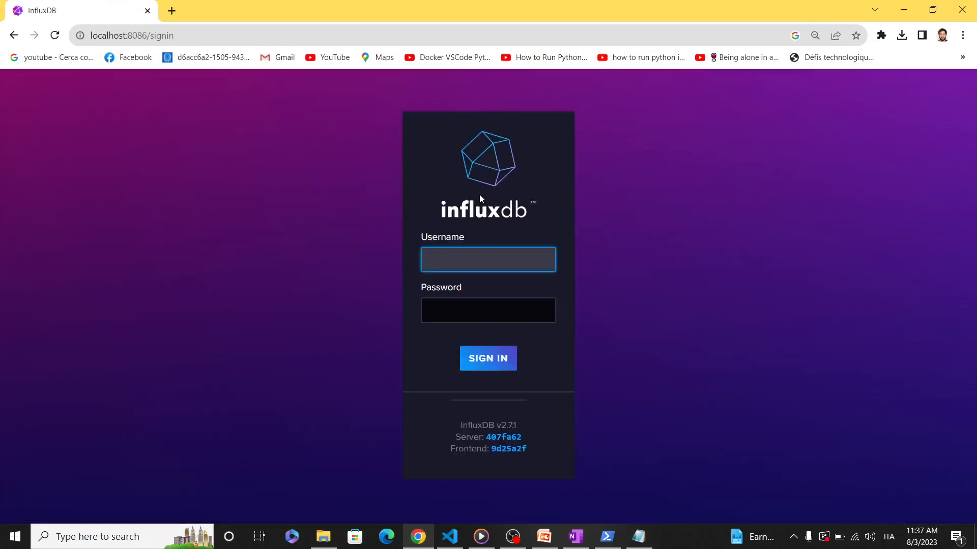
mouse_move(465, 263)
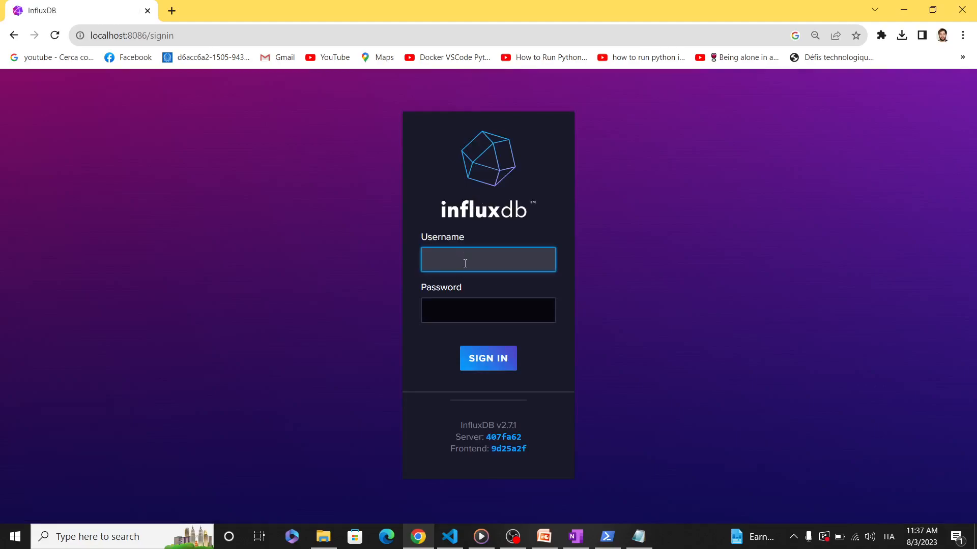
- Sign in to localhost:8086 with the username and password to reach Get Started
text(end)
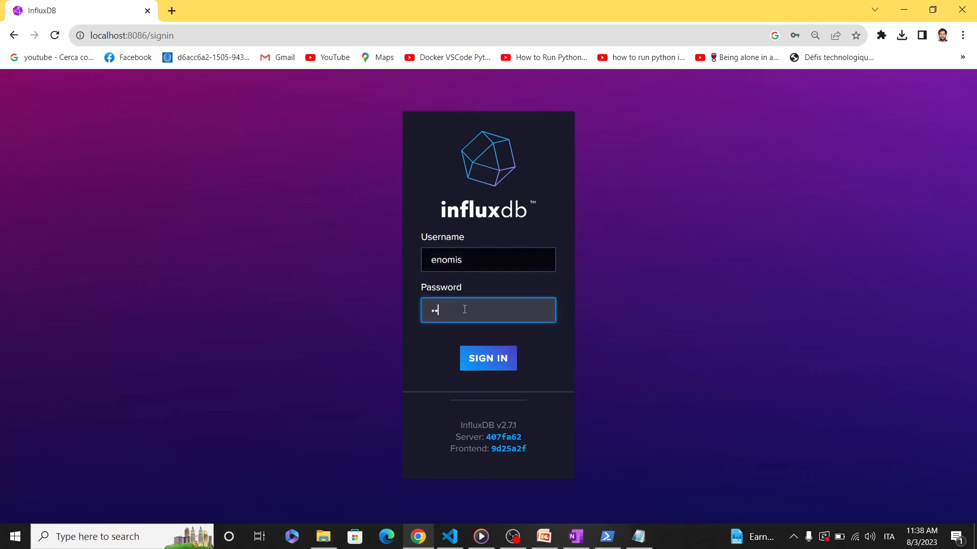
text(password)
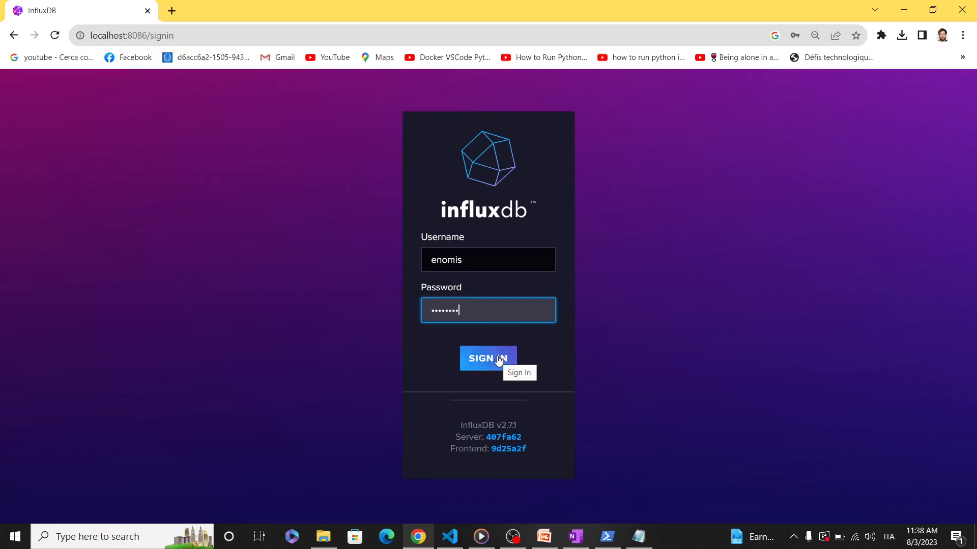
click(488, 358)
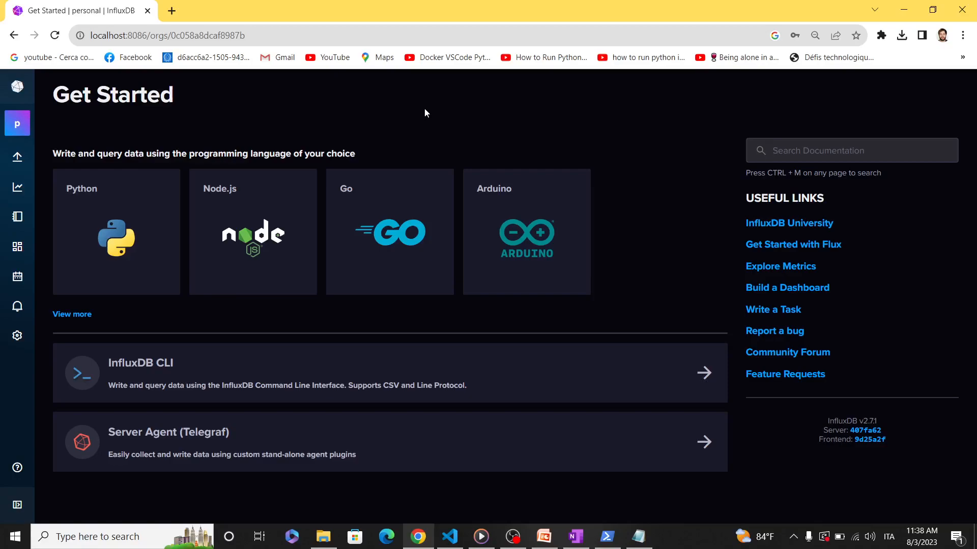
- Choose the Python client card to start the Setting Up Python wizard
click(851, 150)
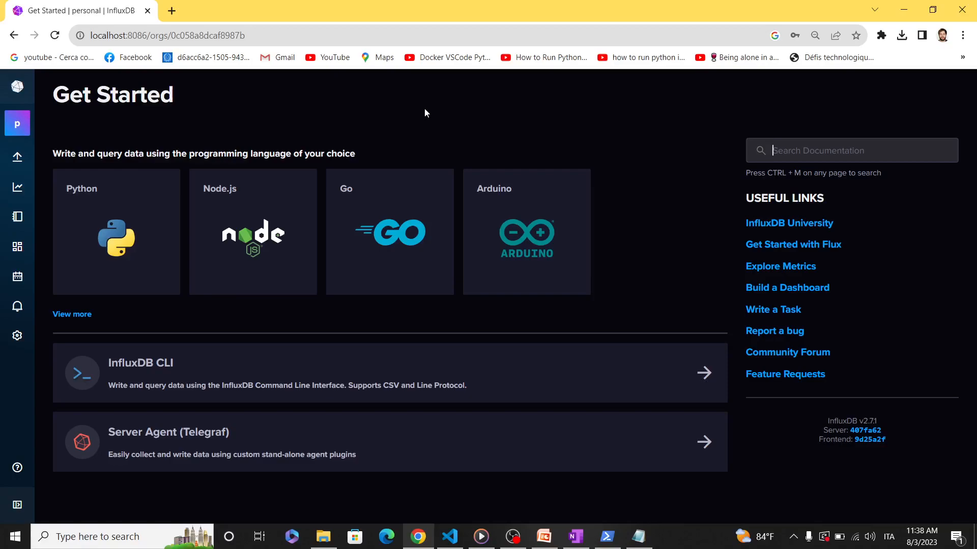
mouse_move(411, 116)
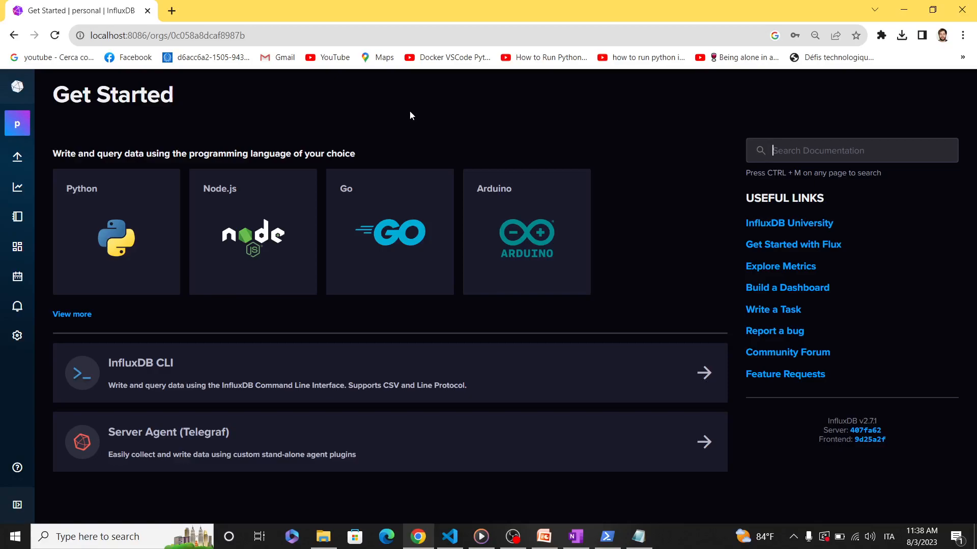
mouse_move(459, 291)
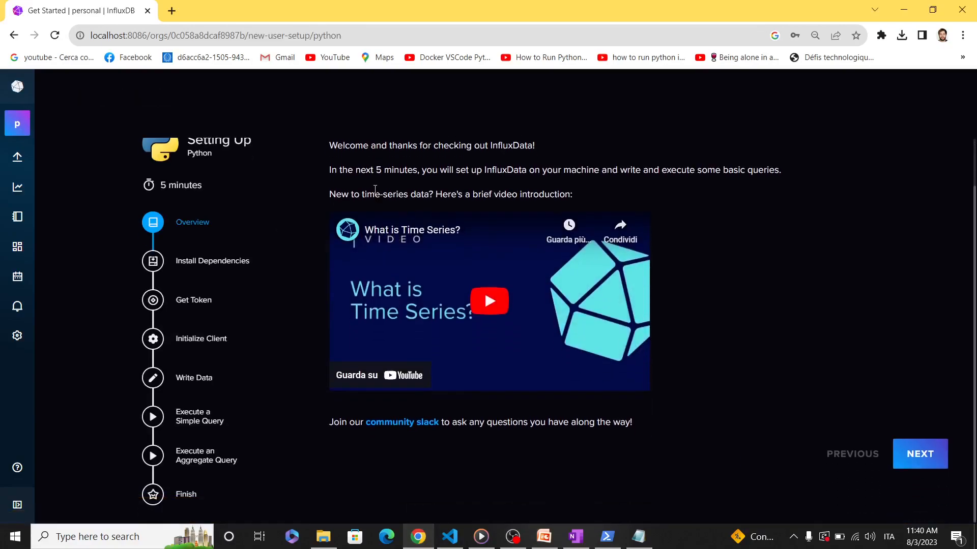
- Advance the Python wizard past token creation to the Install Dependencies step
click(919, 454)
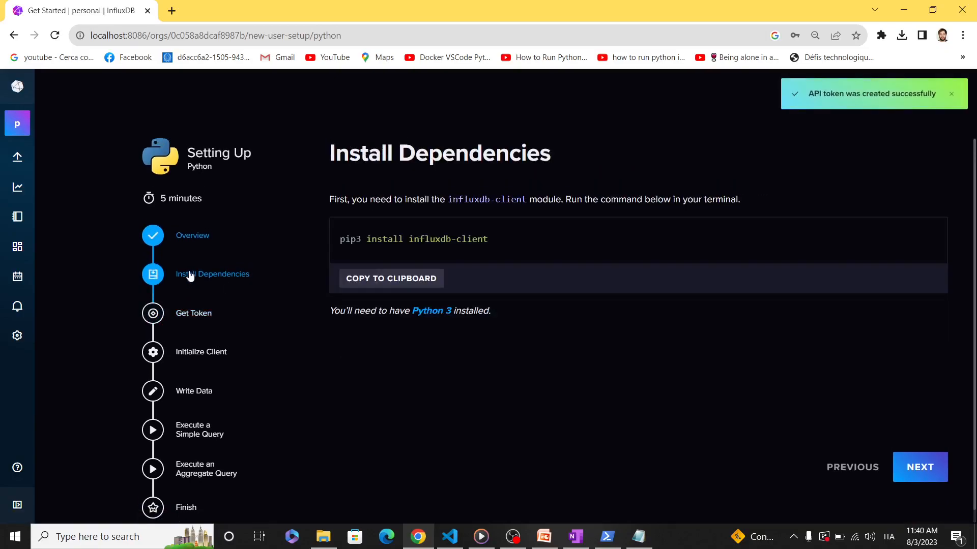
mouse_move(240, 277)
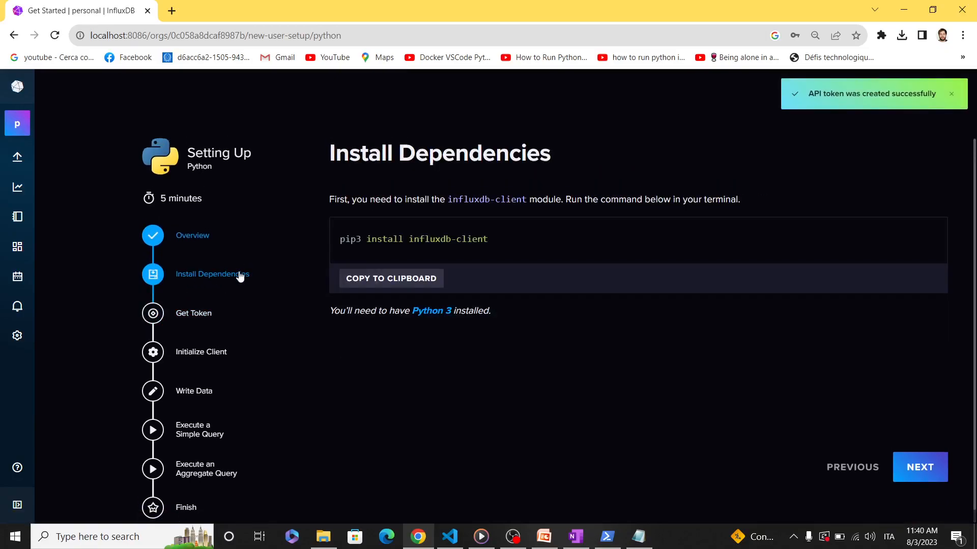
click(450, 537)
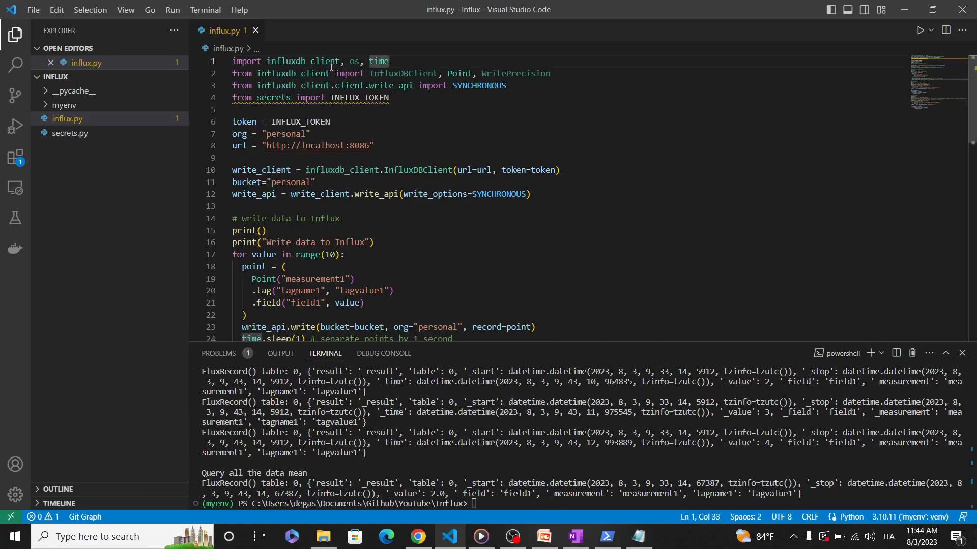
double_click(303, 61)
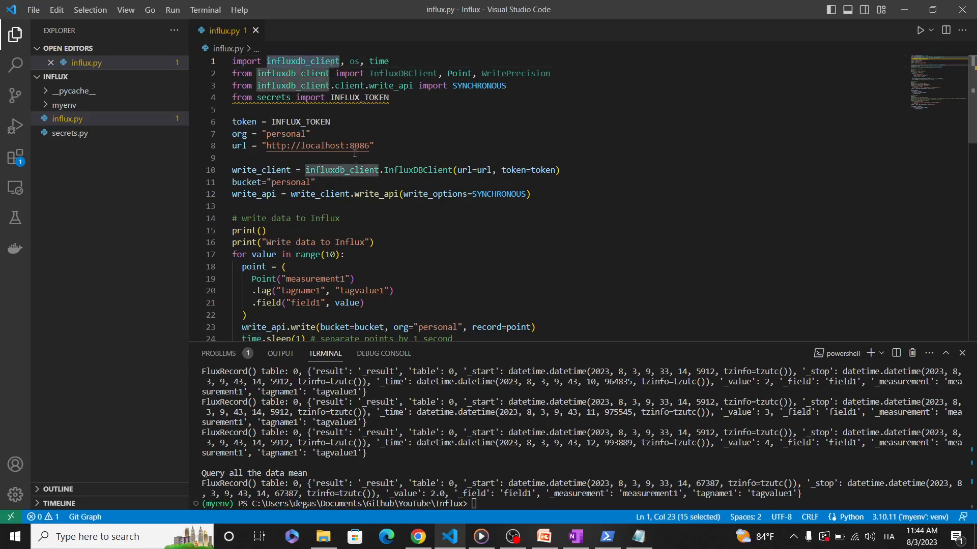
double_click(417, 170)
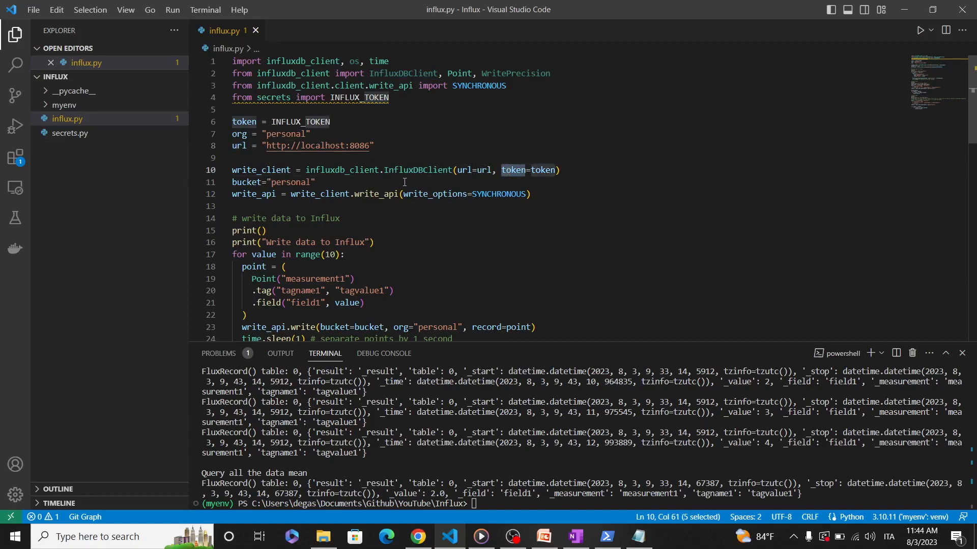
click(331, 193)
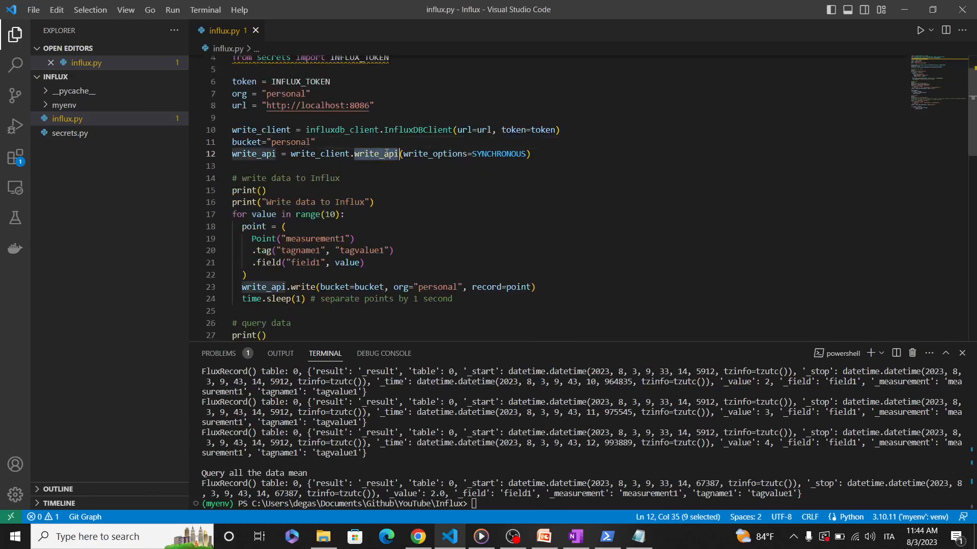
scroll(down, 3)
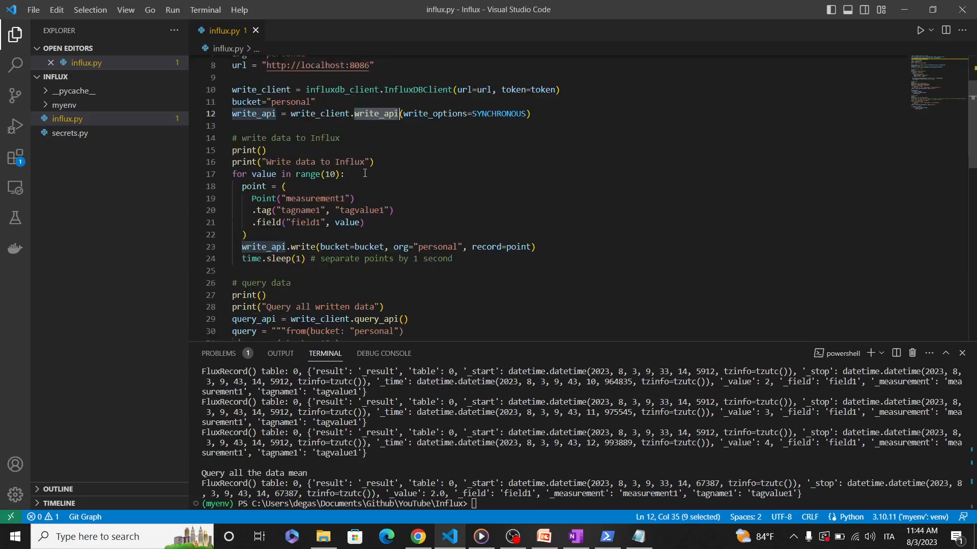
double_click(307, 174)
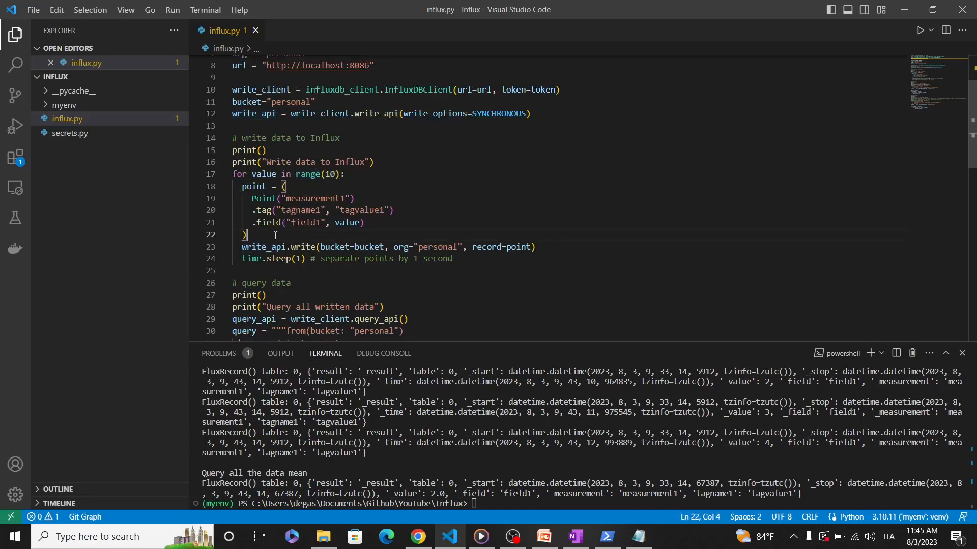
mouse_move(270, 232)
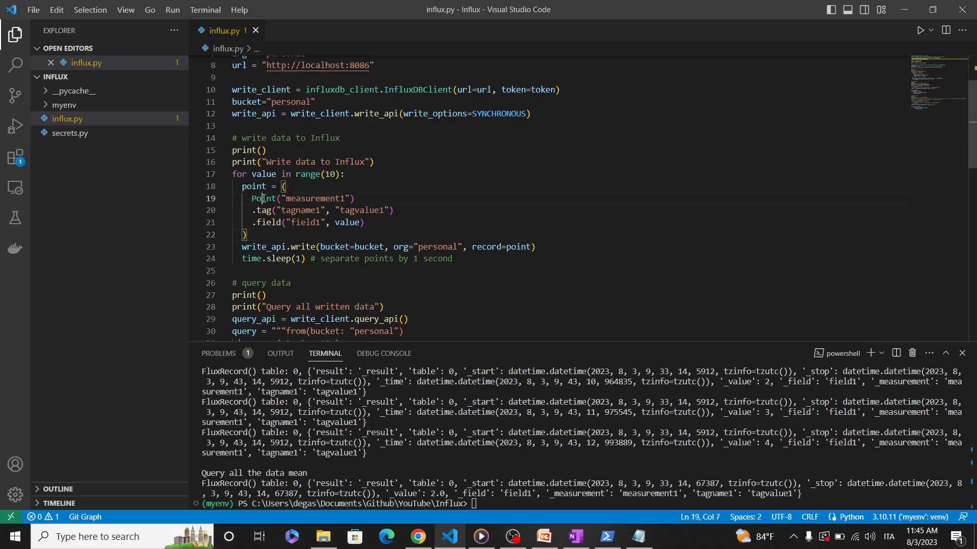
double_click(263, 198)
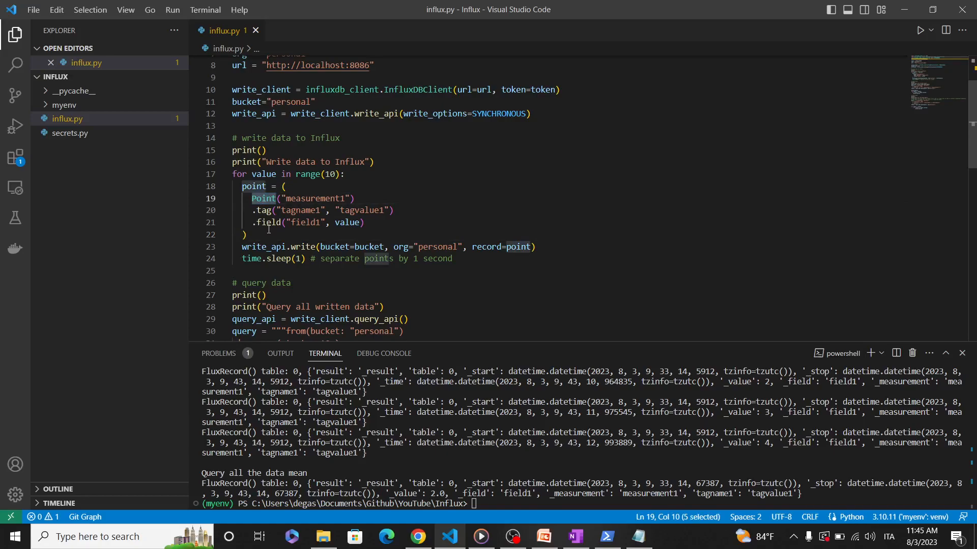
click(246, 234)
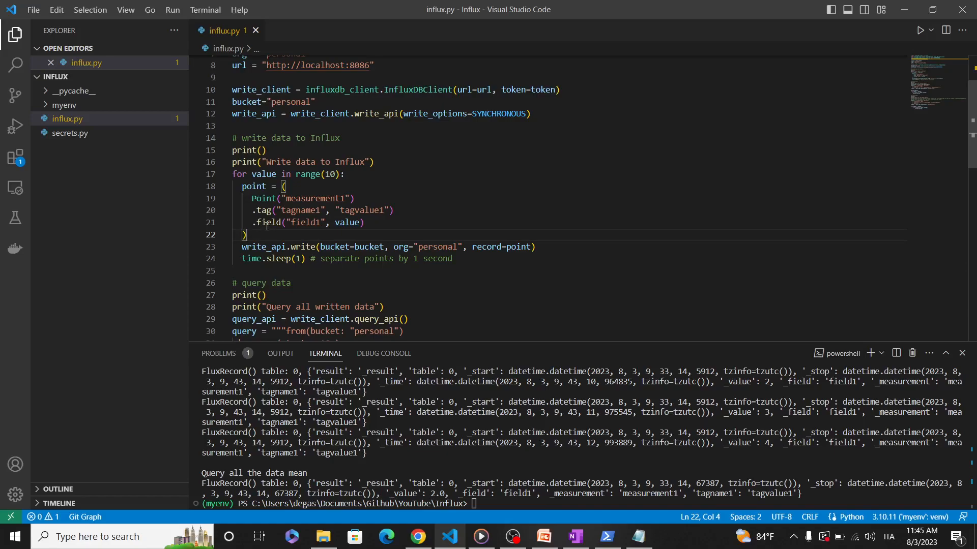
scroll(down, 3)
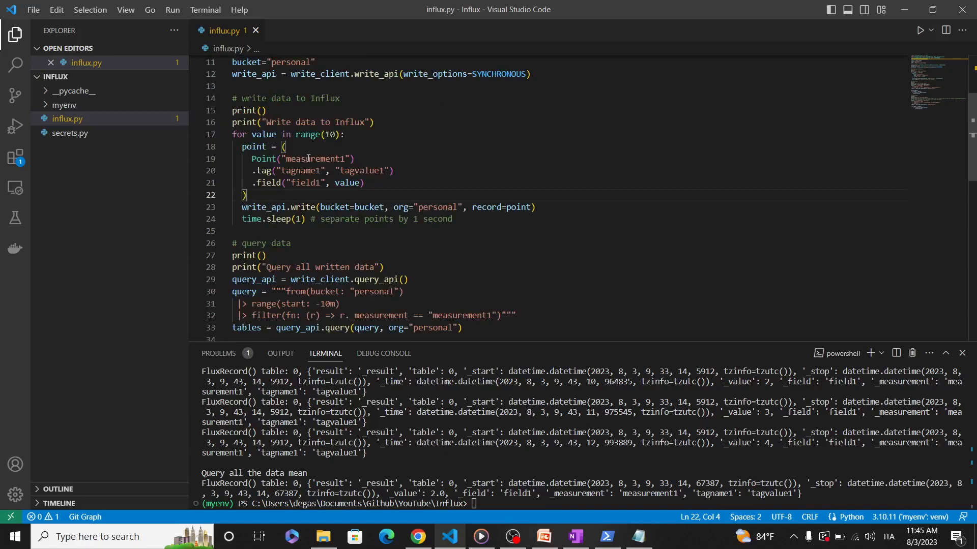
click(302, 183)
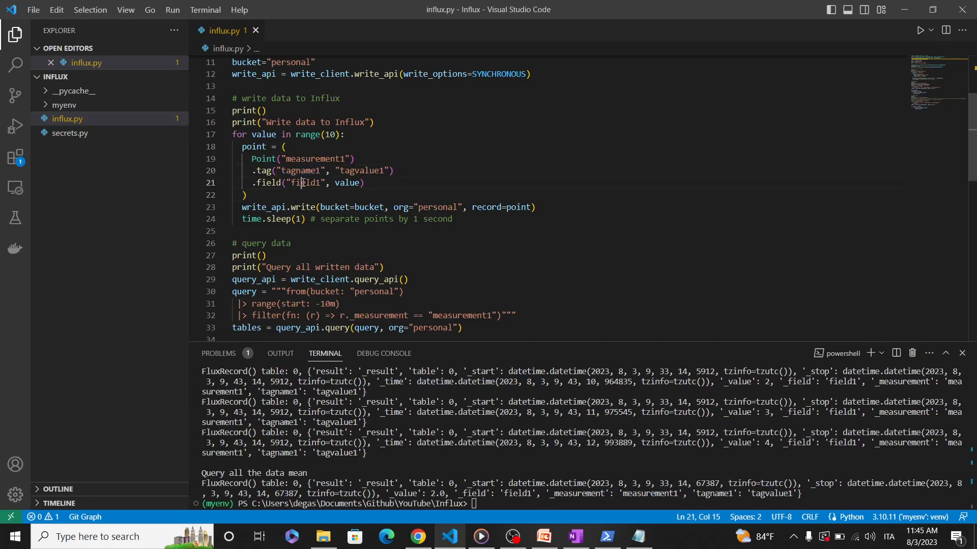
double_click(304, 184)
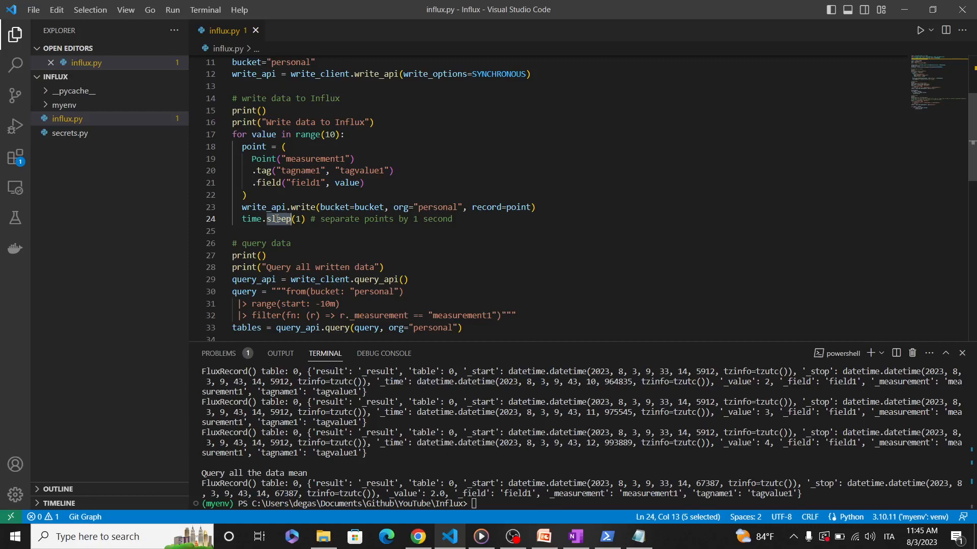
mouse_move(443, 342)
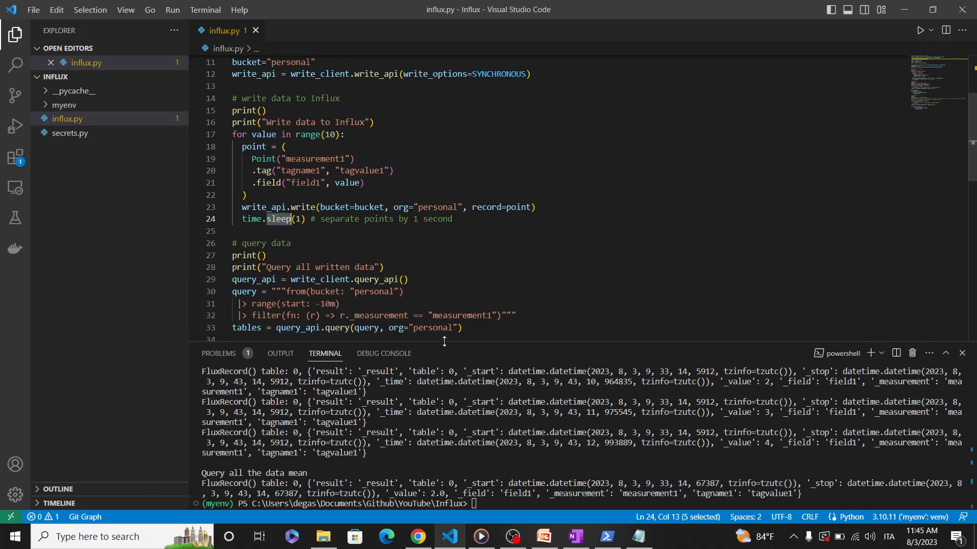
drag(421, 342, 421, 306)
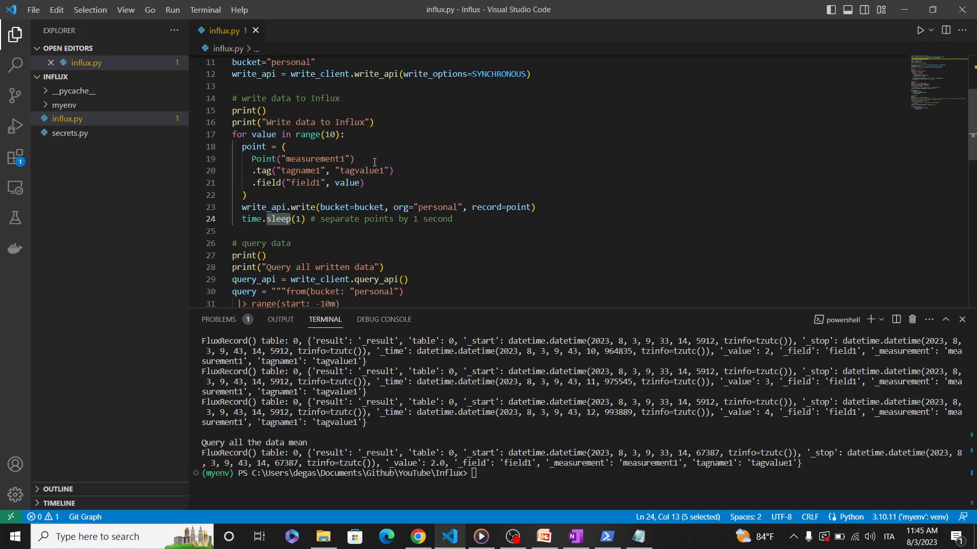
scroll(down, 3)
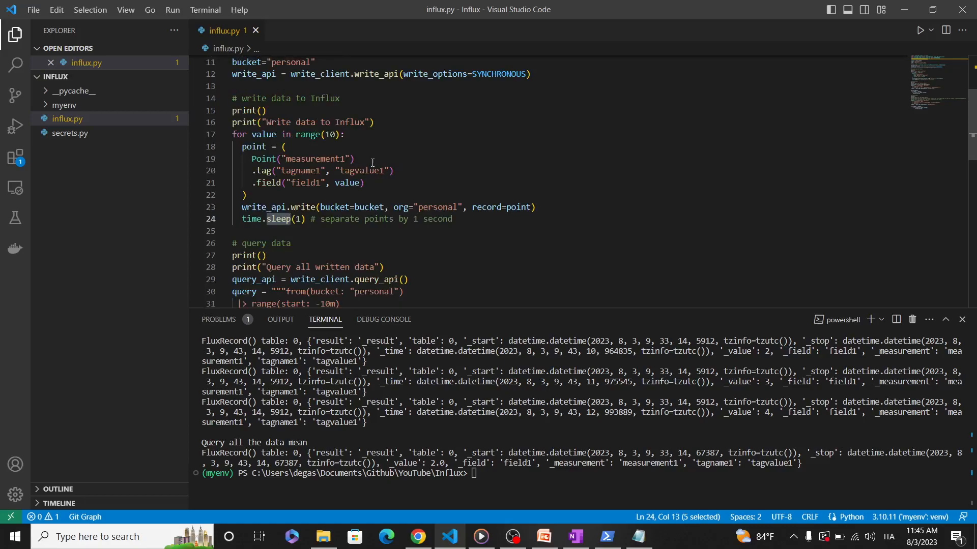
scroll(down, 3)
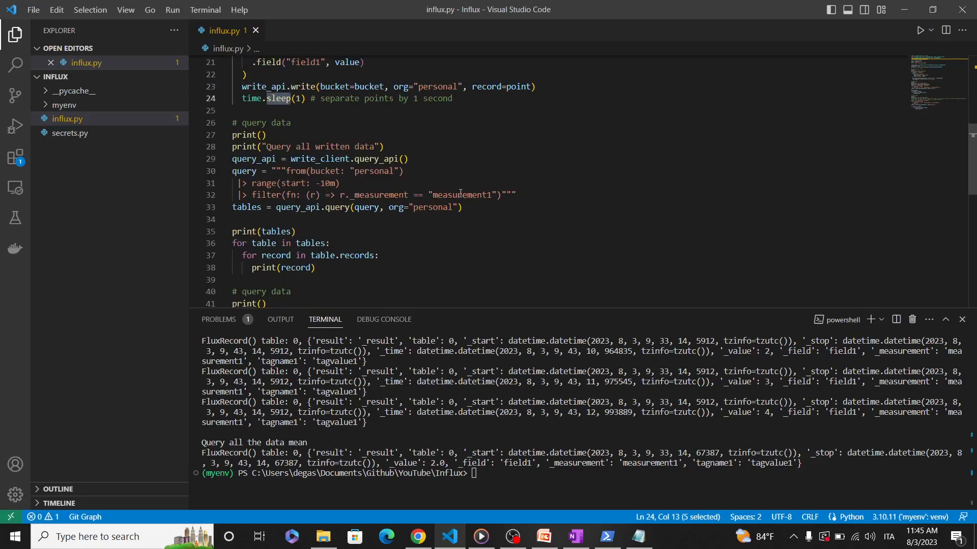
drag(266, 171, 516, 196)
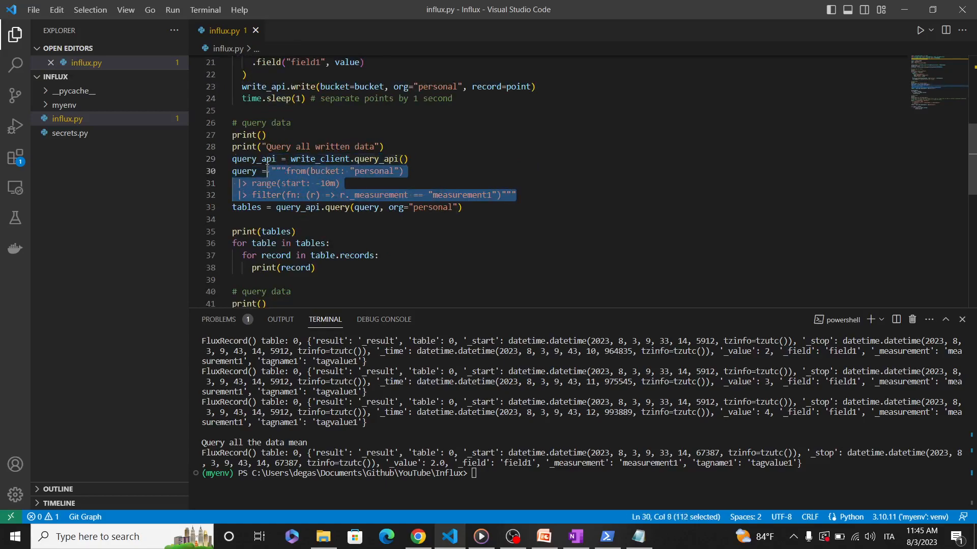
click(404, 170)
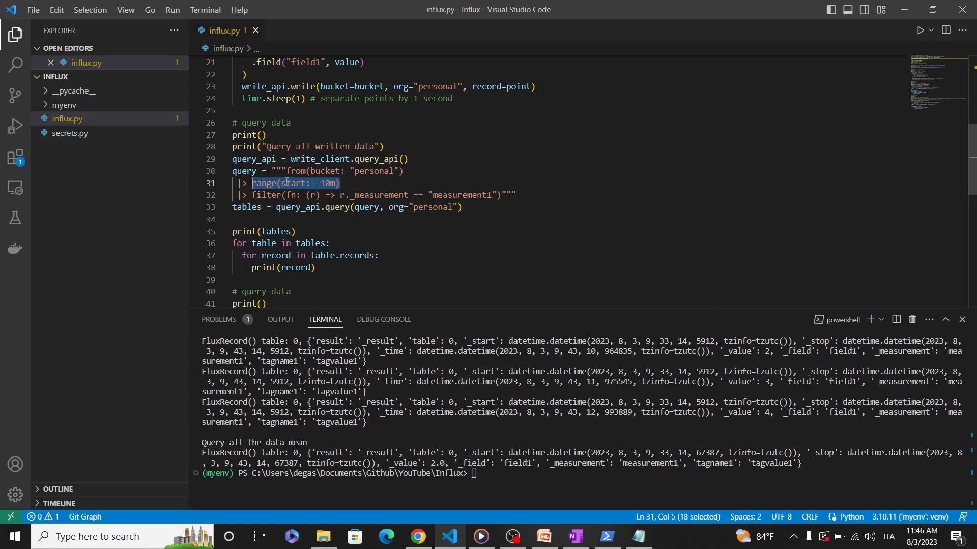
click(315, 183)
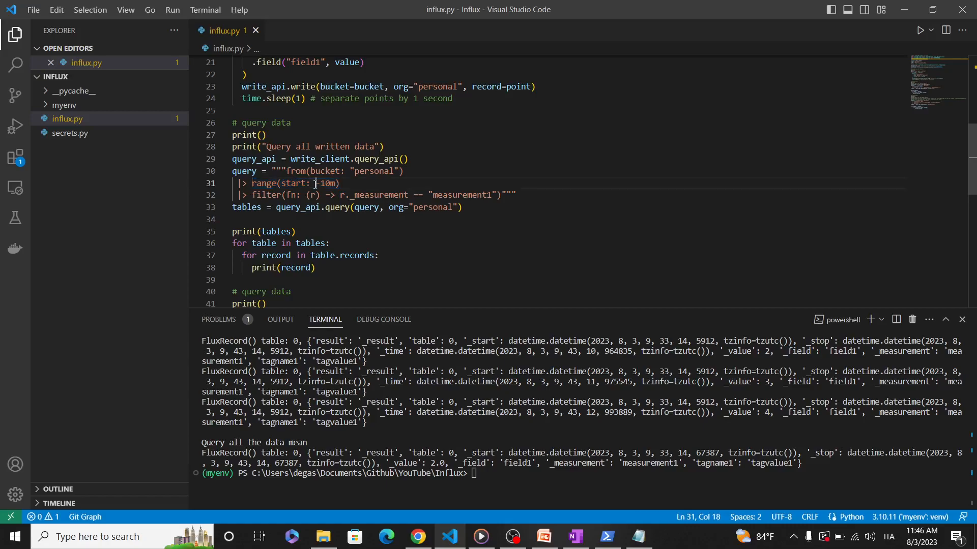
text(-)
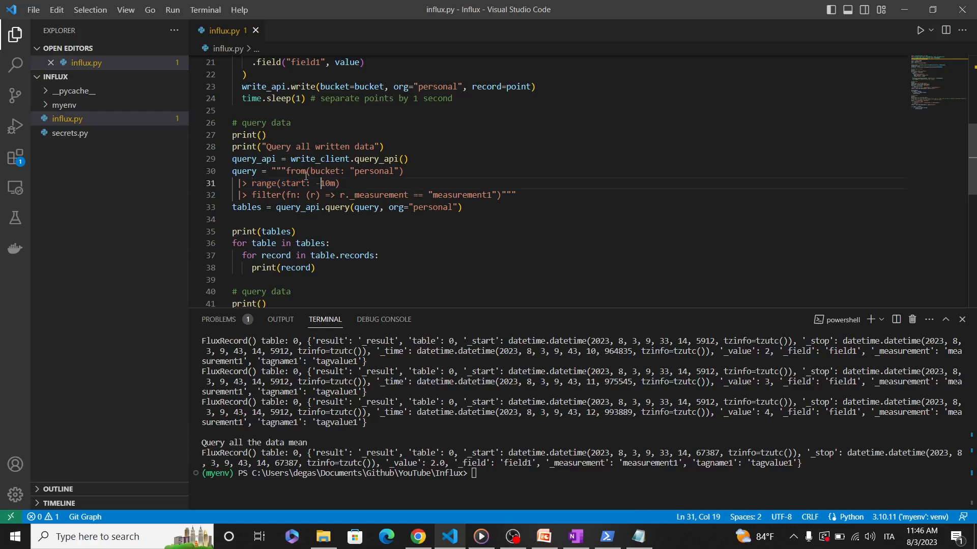
double_click(267, 194)
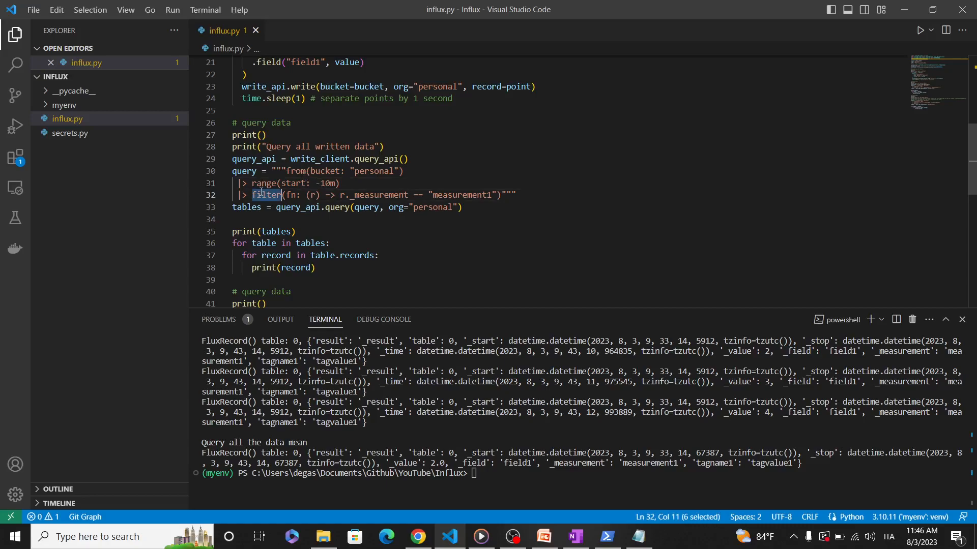
mouse_move(394, 194)
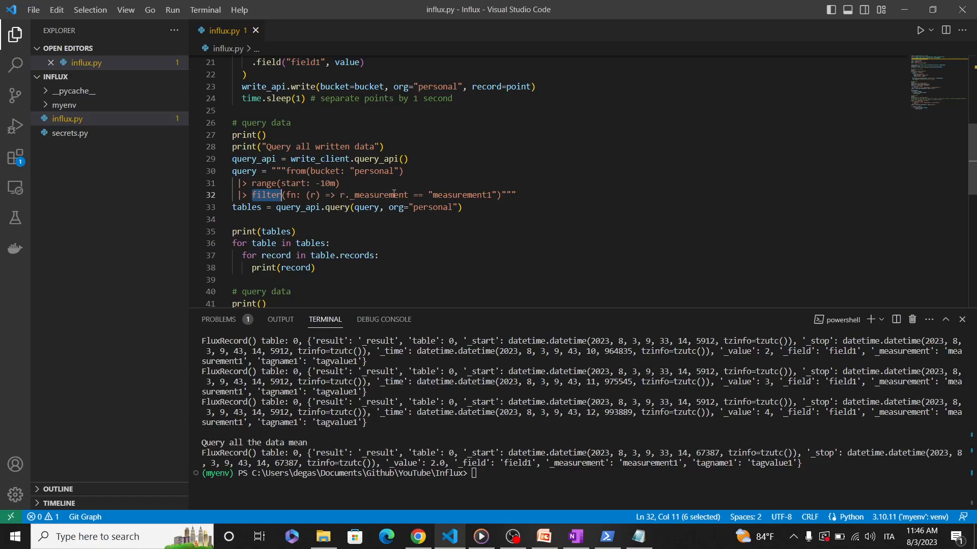
mouse_move(485, 191)
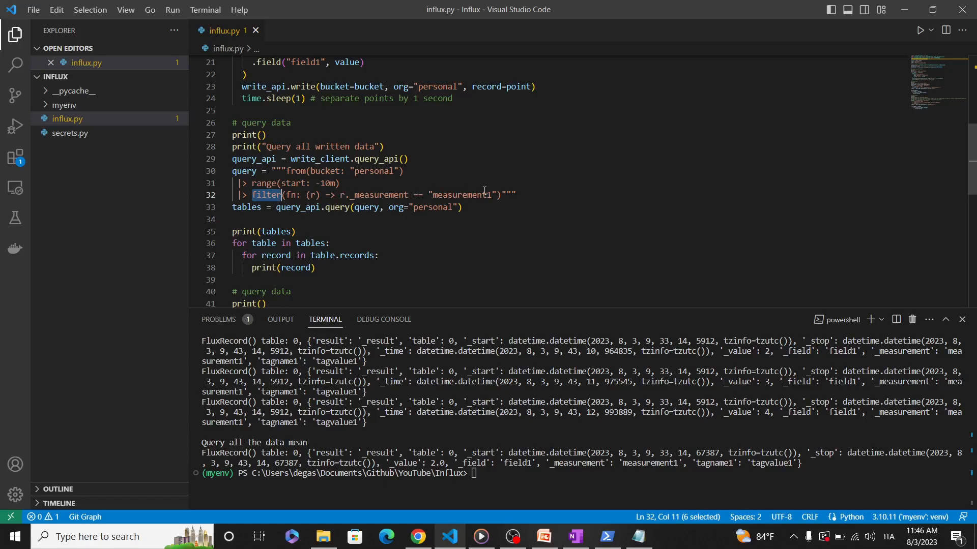
mouse_move(431, 194)
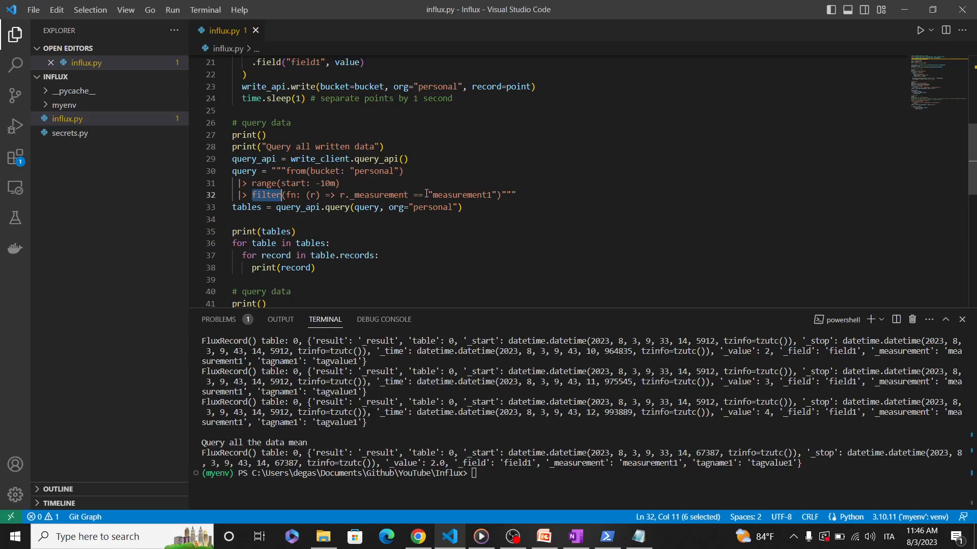
mouse_move(387, 189)
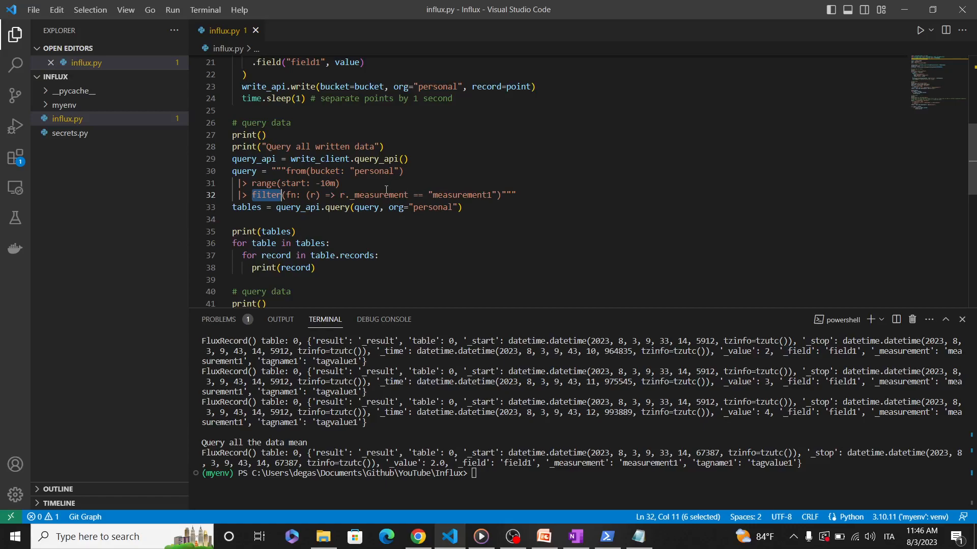
- Highlight the query, tables and table variables in influx.py and rerun the script
double_click(378, 194)
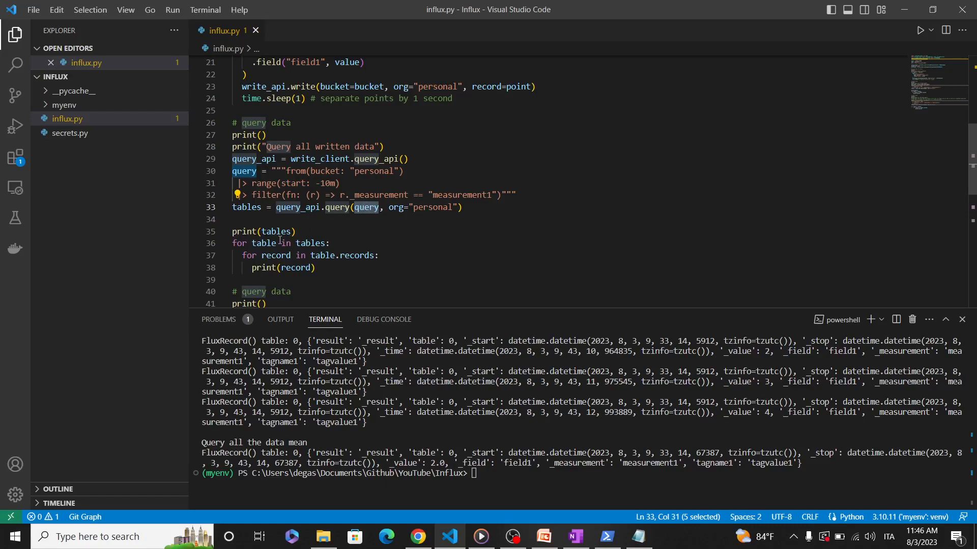
double_click(311, 243)
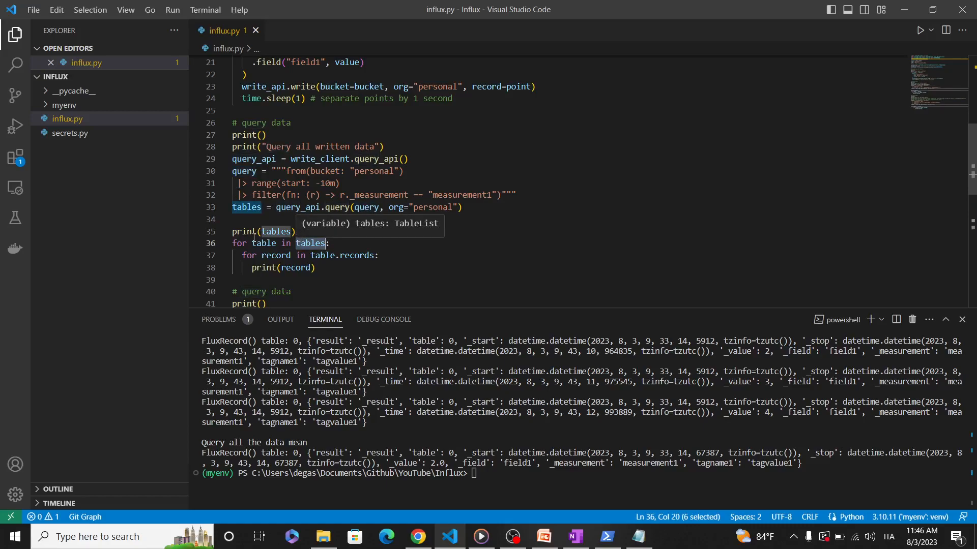
double_click(264, 243)
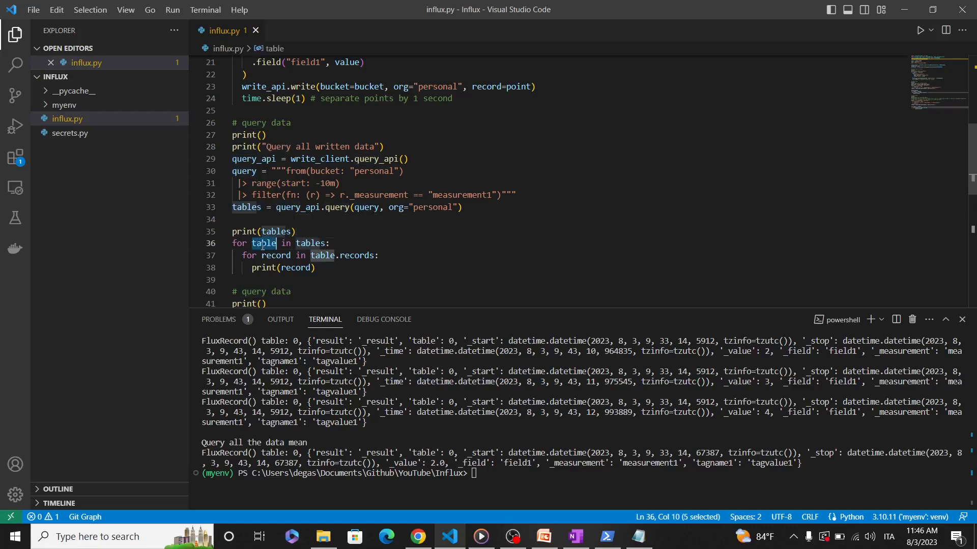
scroll(down, 3)
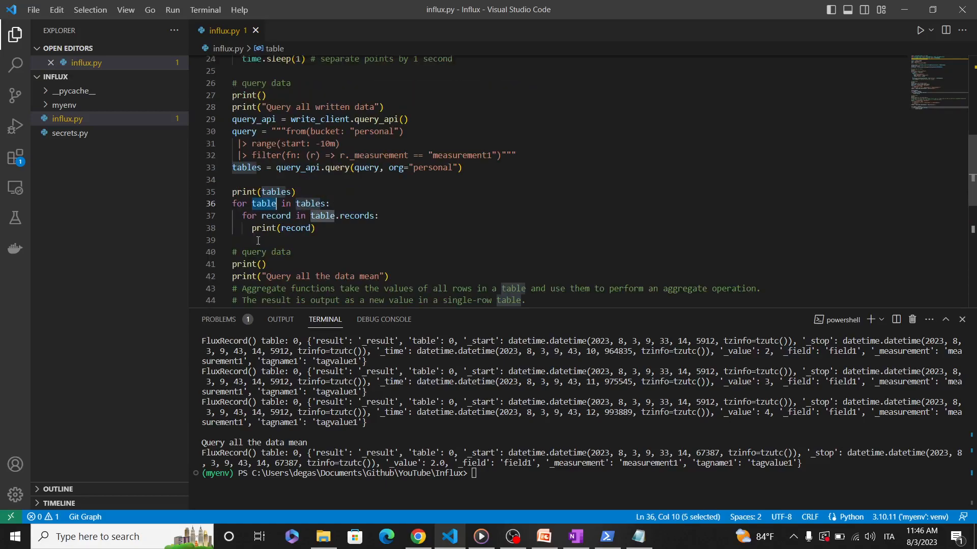
double_click(296, 227)
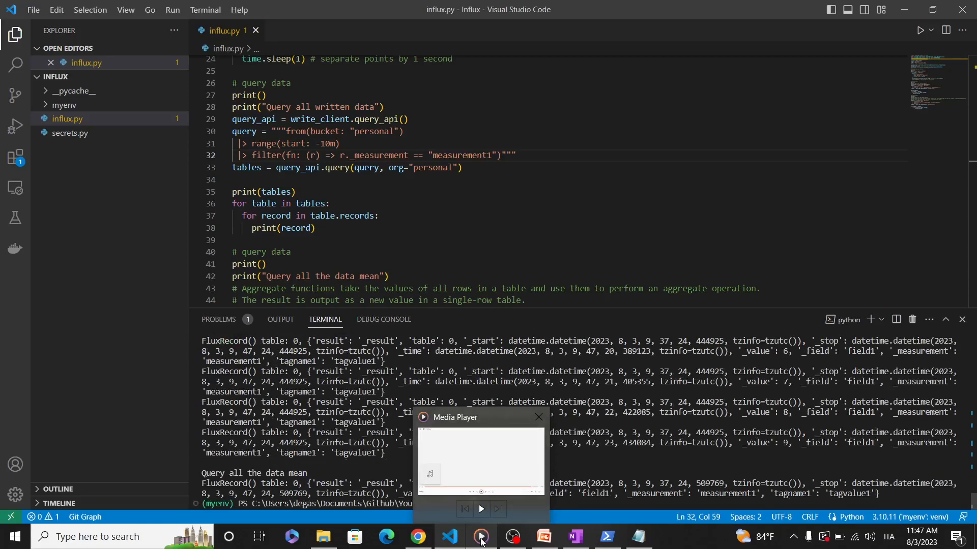
- Enlarge the terminal to read the new mean 3.6666666666666665 after records 3 through 9
click(539, 417)
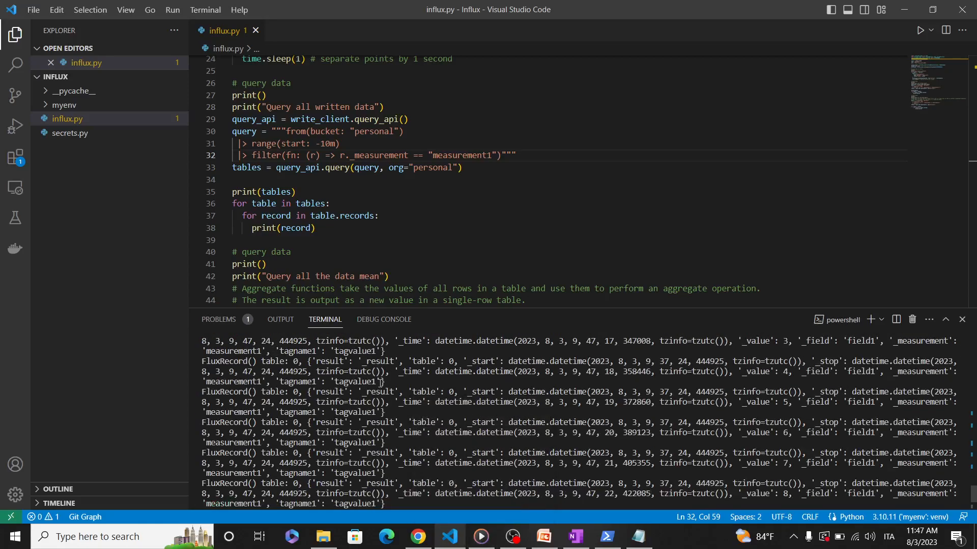
drag(467, 311, 467, 128)
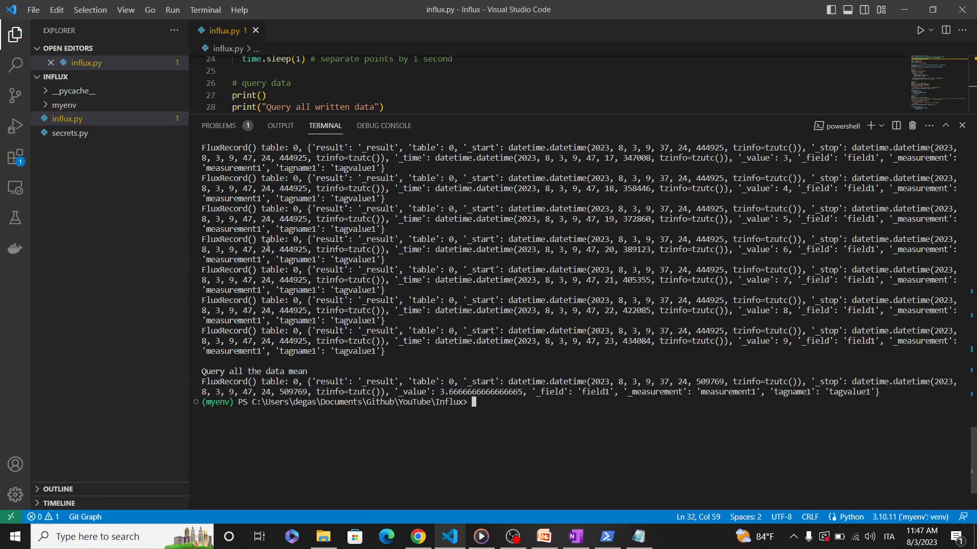
mouse_move(448, 536)
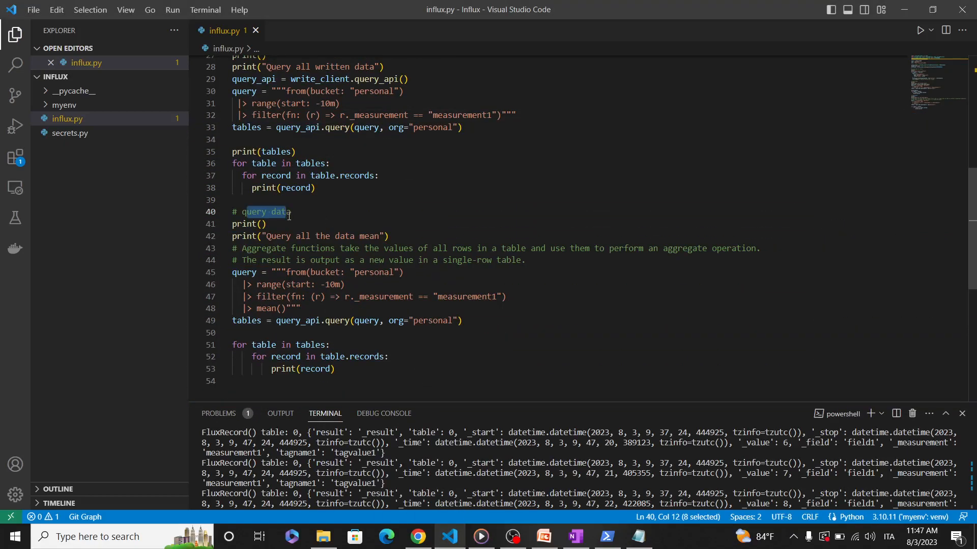
- Maximize the terminal so the records 6-9 and mean 3.6666666666666665 fill the view
double_click(263, 248)
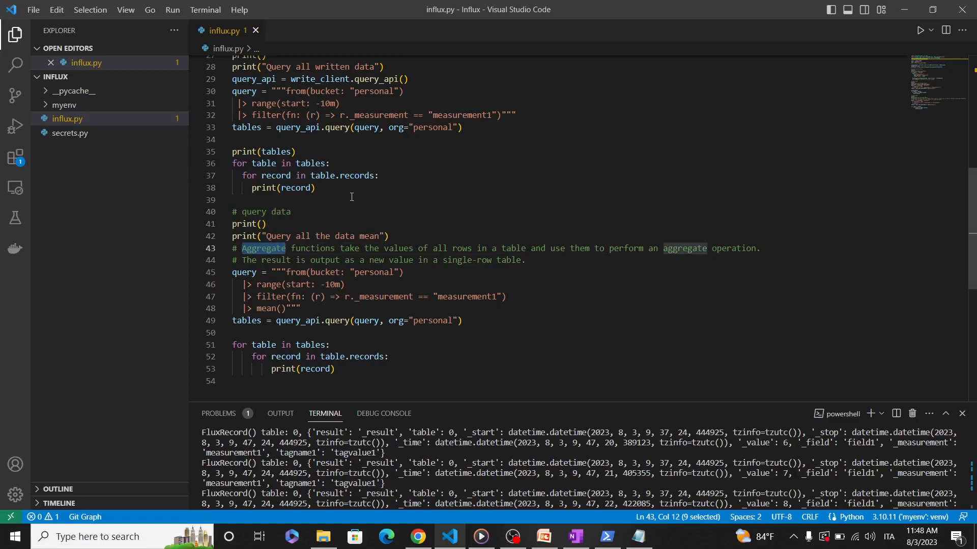
scroll(down, 3)
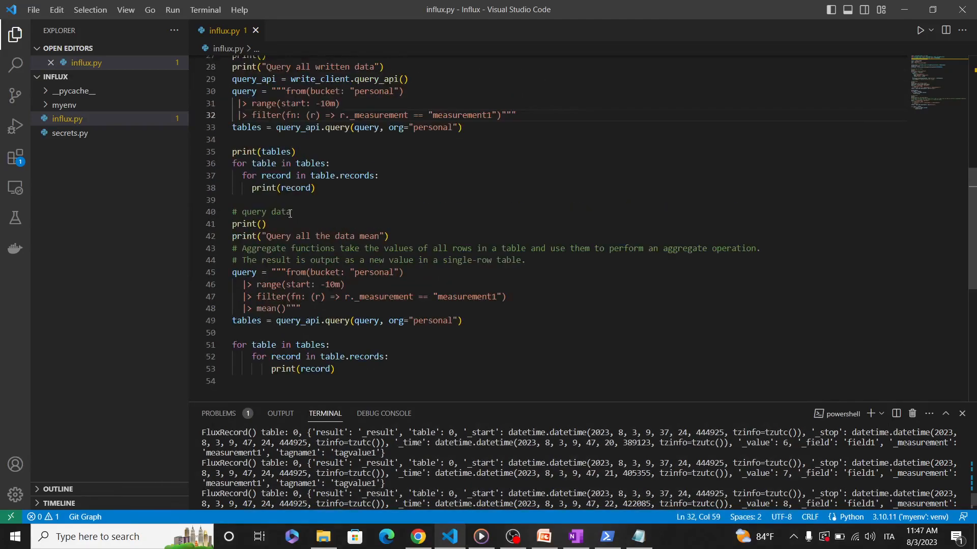
click(291, 212)
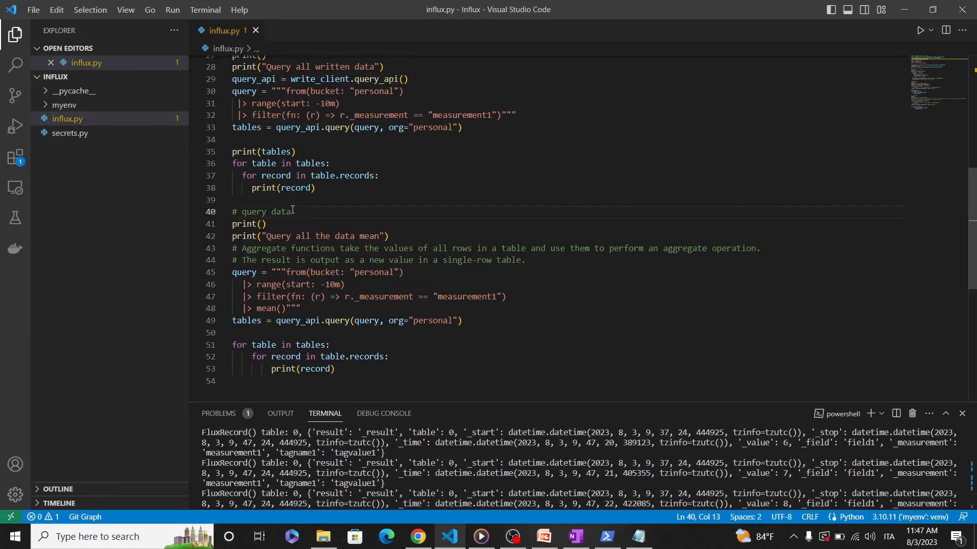
click(244, 211)
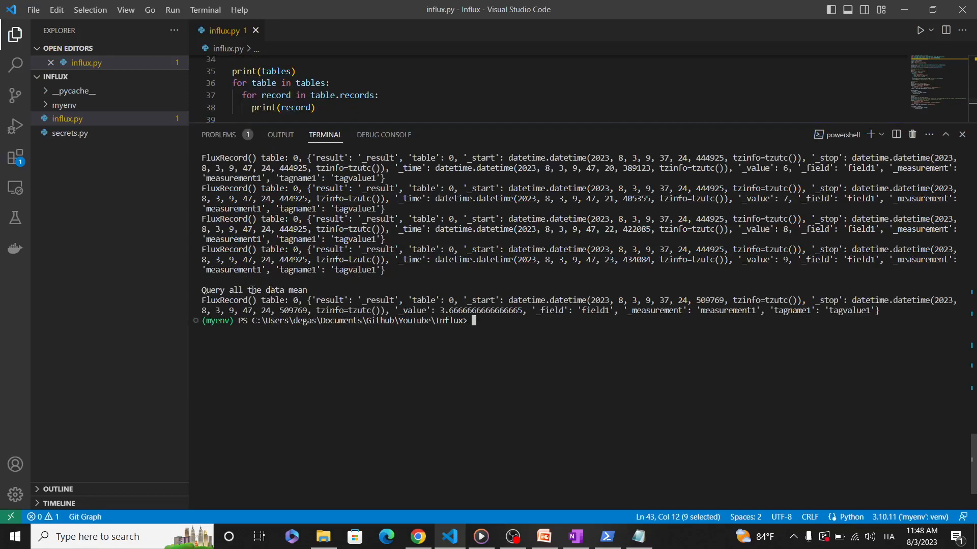
drag(227, 300, 546, 300)
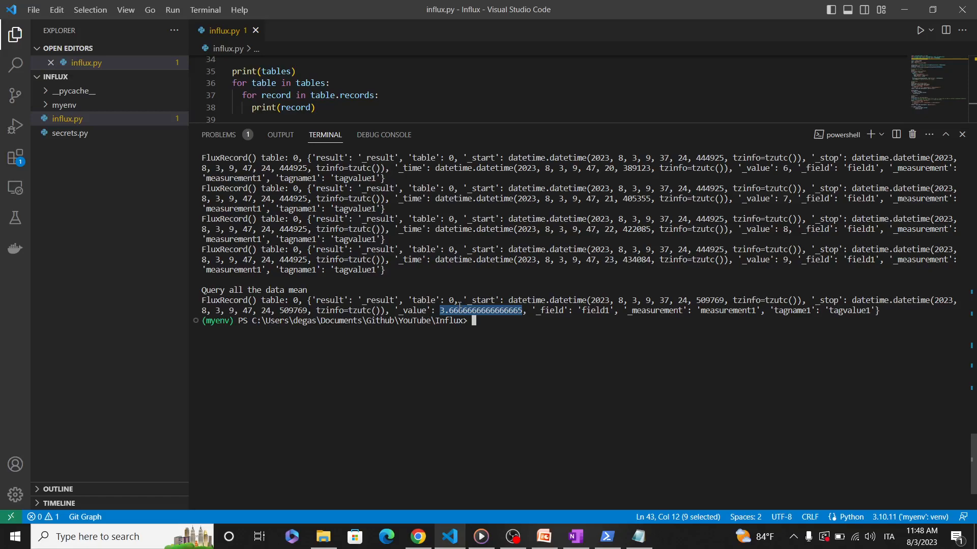
click(487, 324)
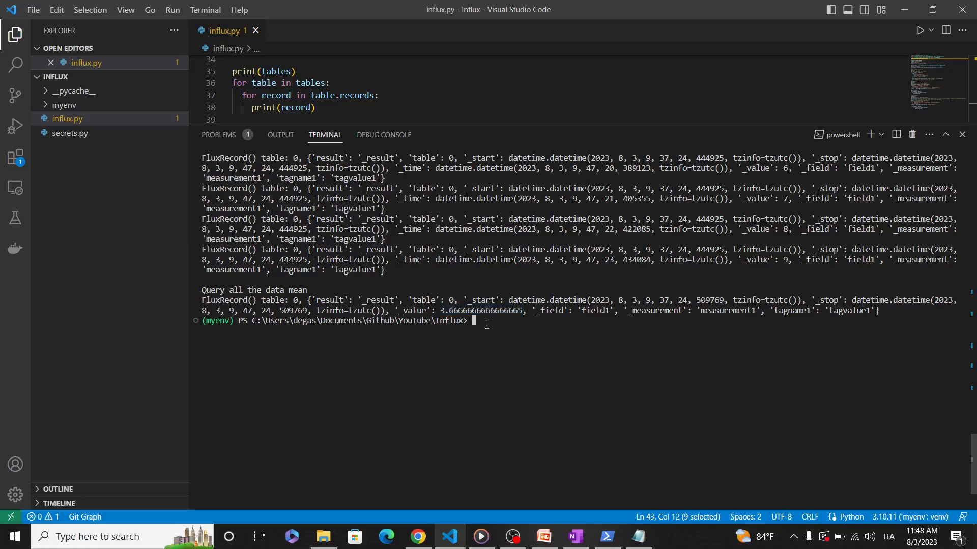